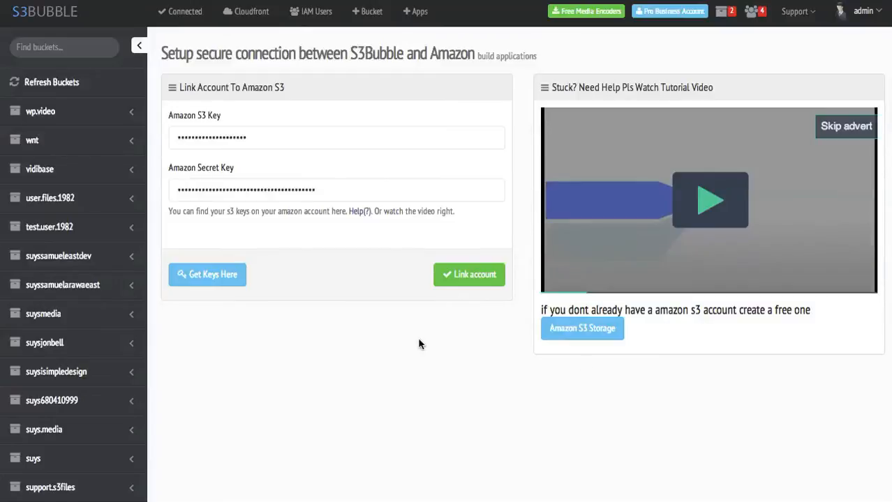
mouse_move(515, 105)
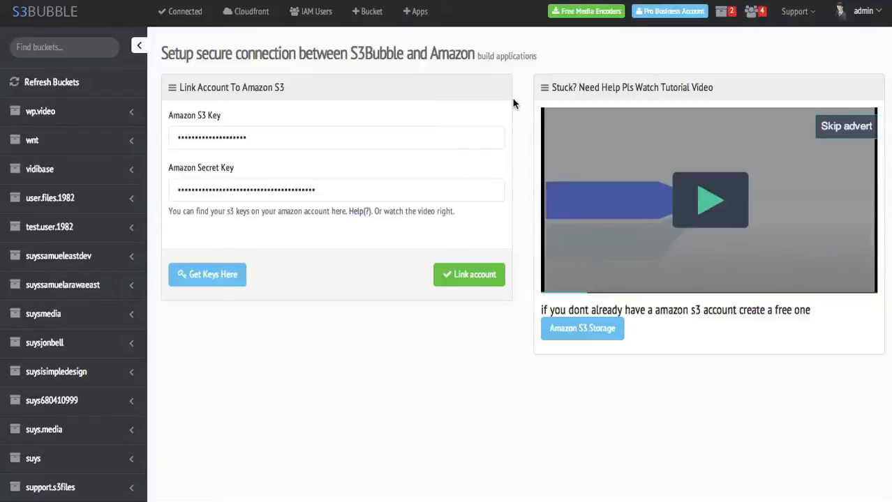
mouse_move(547, 98)
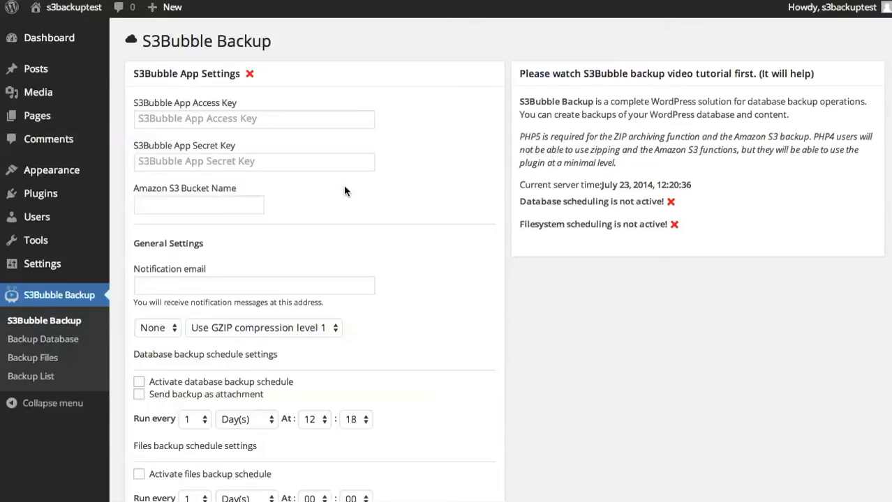
mouse_move(58, 230)
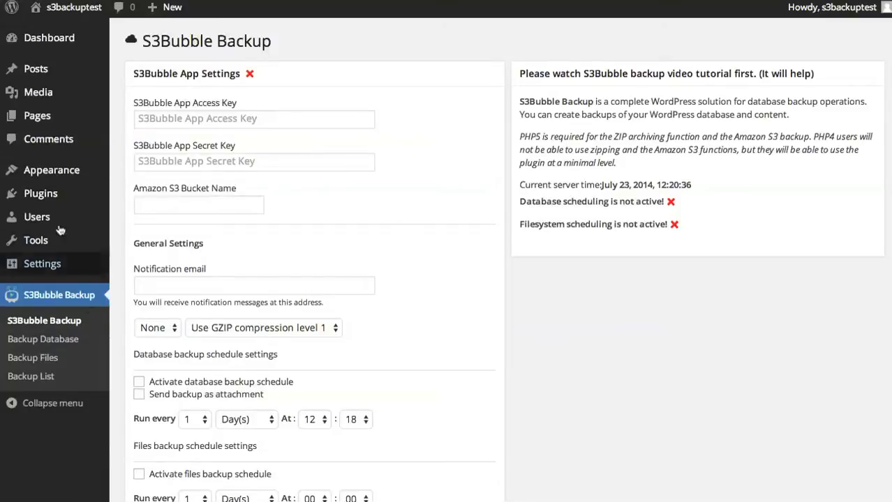
mouse_move(53, 293)
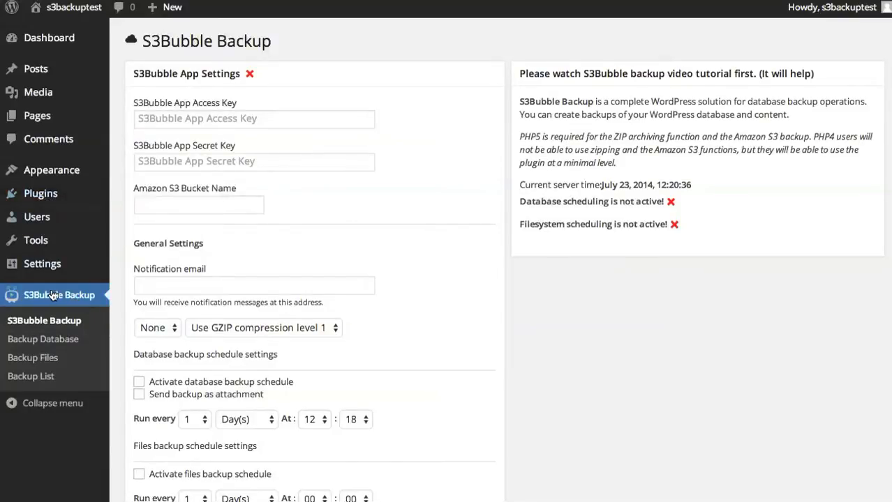
mouse_move(446, 309)
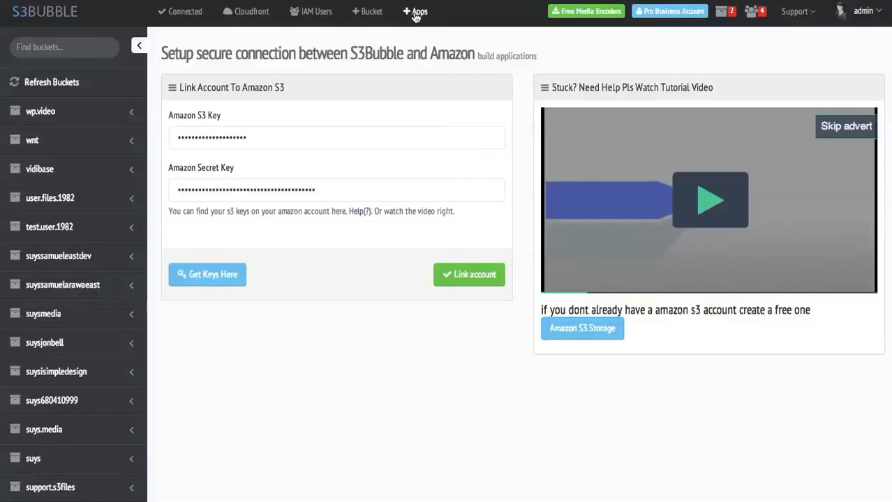
mouse_move(419, 17)
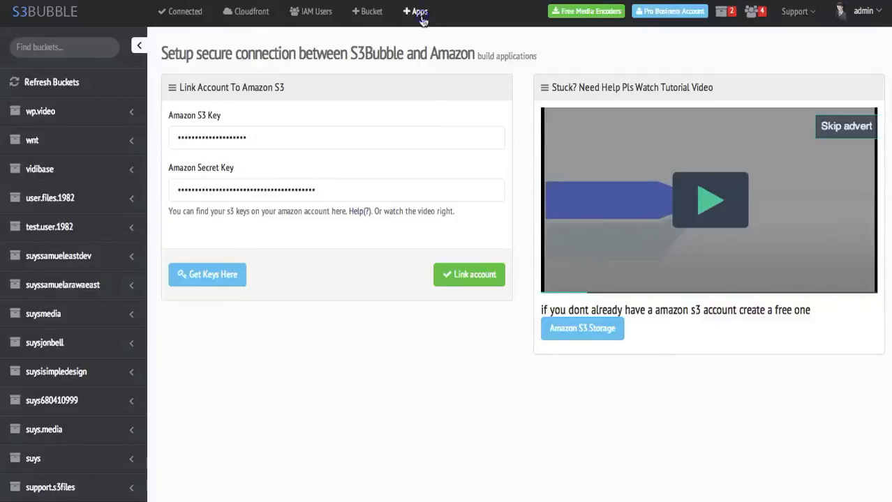
Start a new S3Bubble application and name it 's3bubble plugin test'
left_click(416, 11)
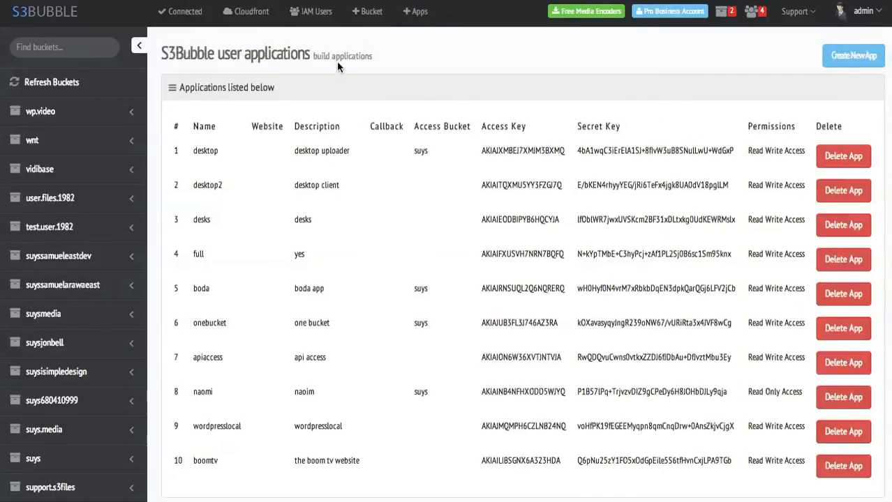
left_click(852, 55)
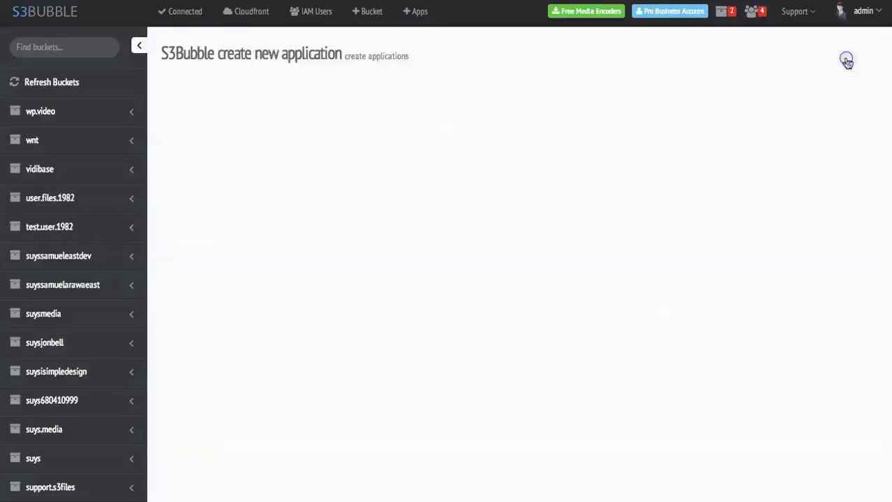
left_click(845, 58)
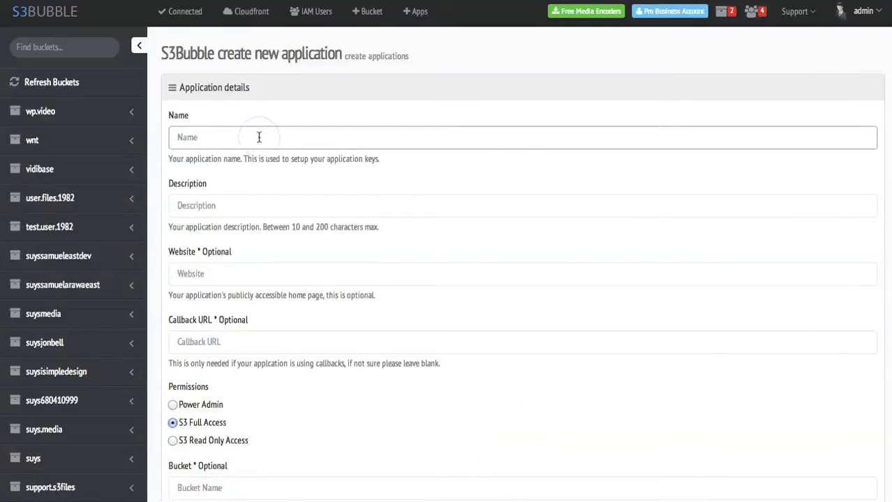
type("s3bubble")
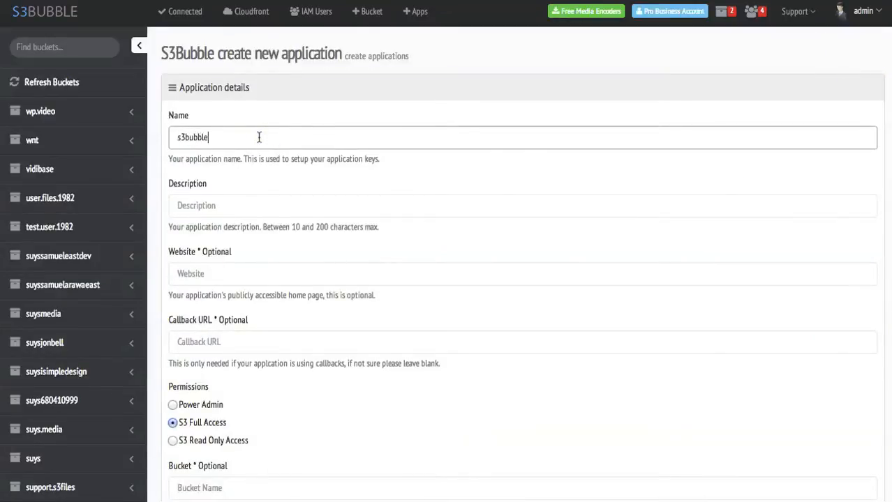
type("plugin")
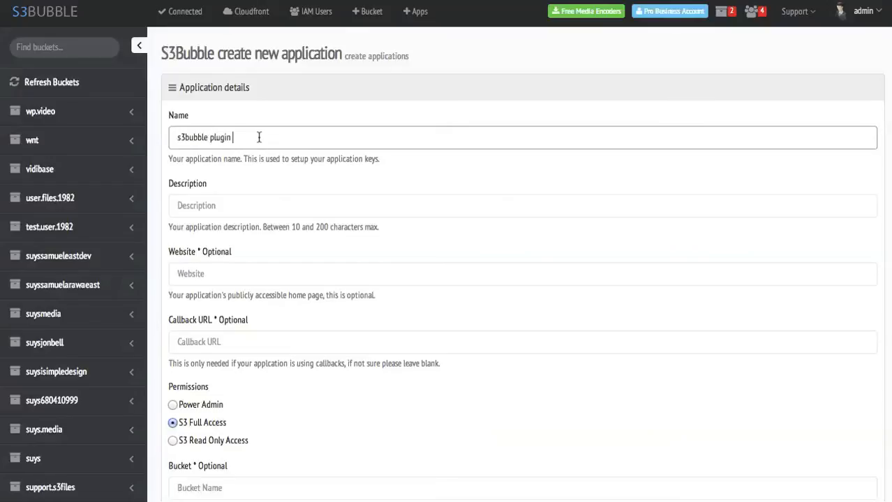
type("test")
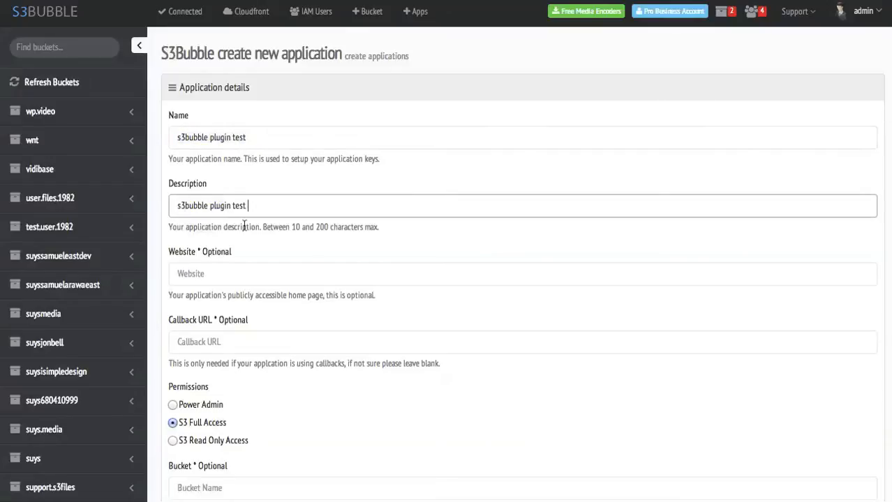
Describe the application as for 'wordpress blog backups' and move down to its permissions
type("wordpre")
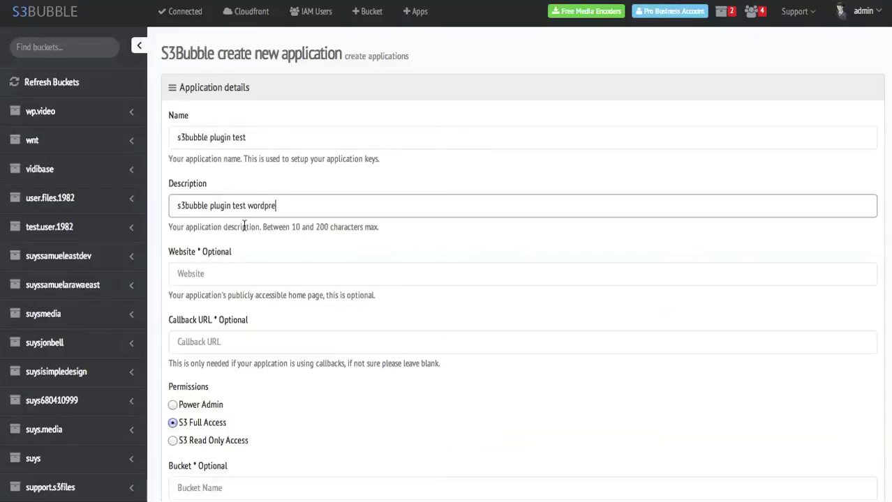
type("ss blog")
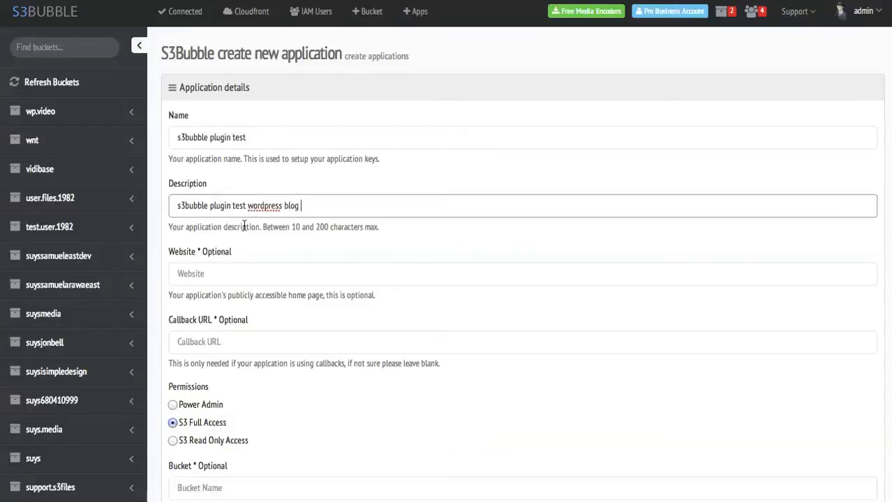
type("backups")
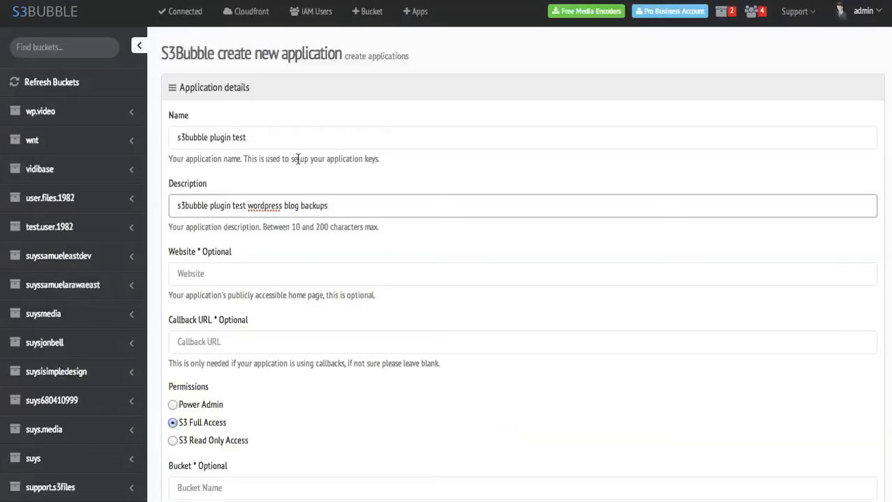
scroll("down", 3)
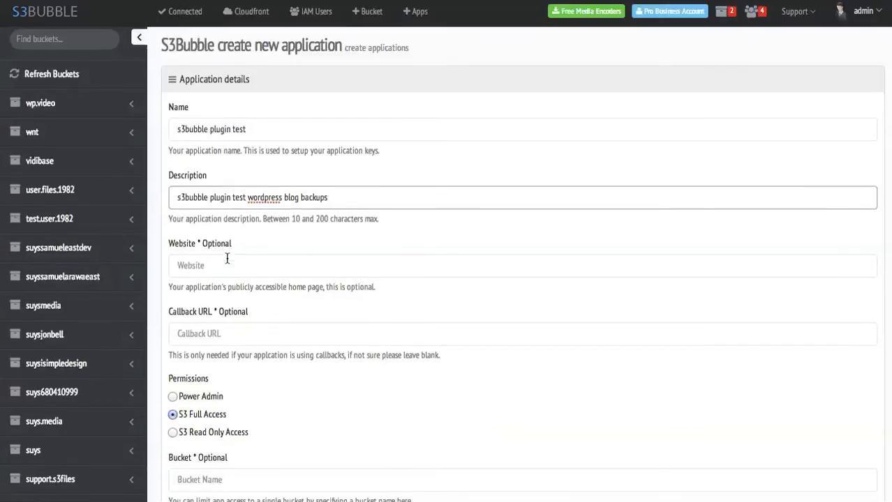
scroll("down", 3)
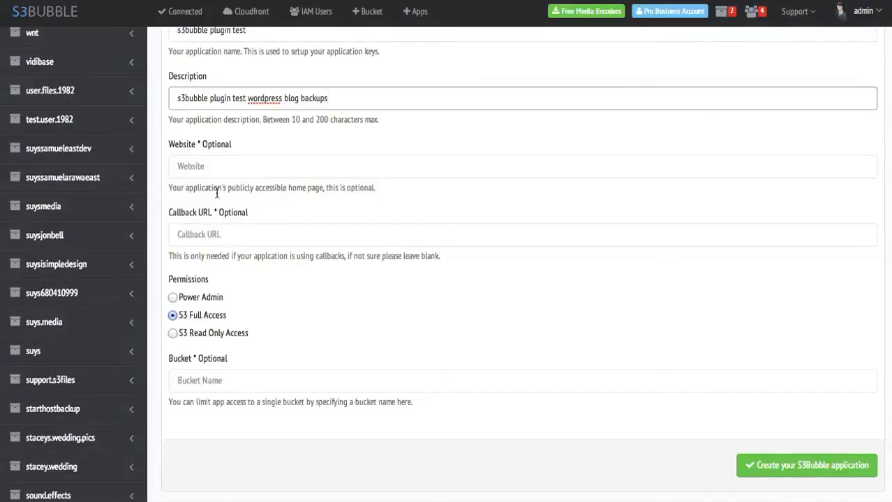
mouse_move(229, 341)
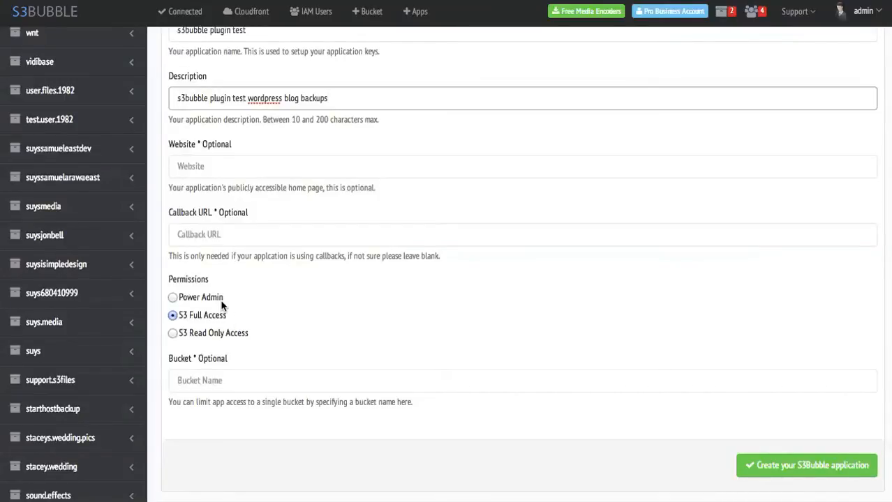
Give the application the S3 Full Access permission and reach the create button
scroll("up", 3)
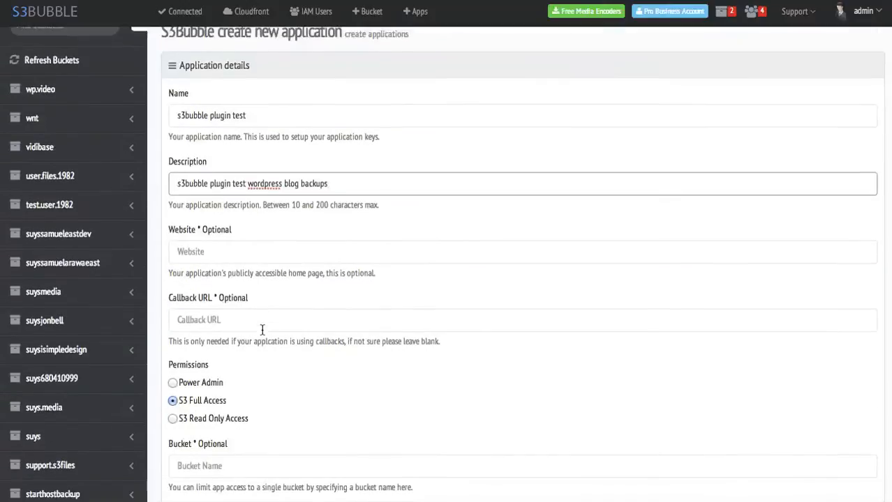
scroll("up", 3)
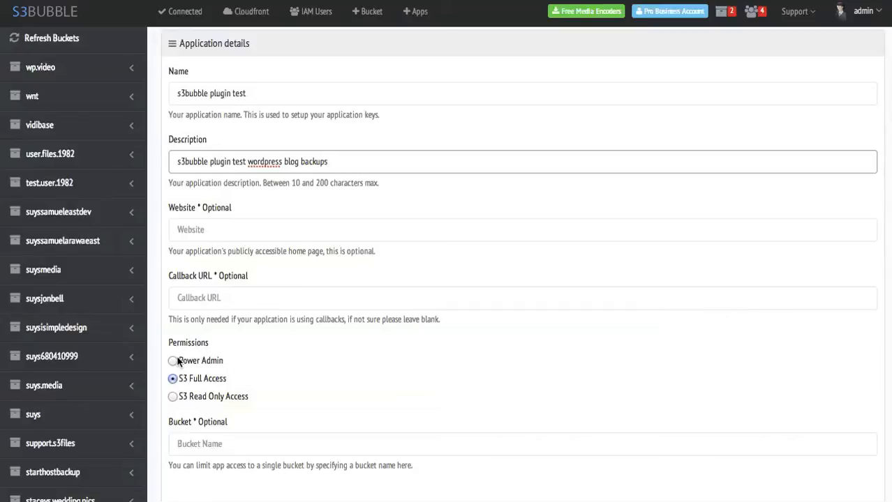
mouse_move(212, 371)
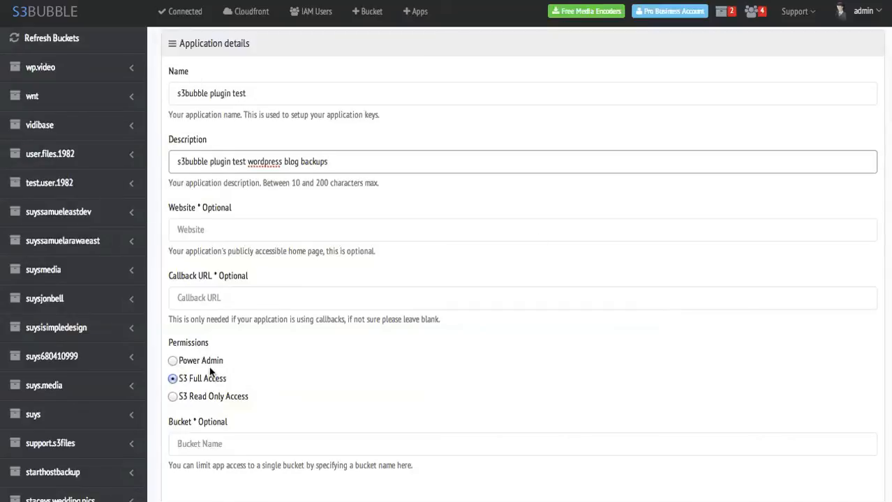
mouse_move(282, 363)
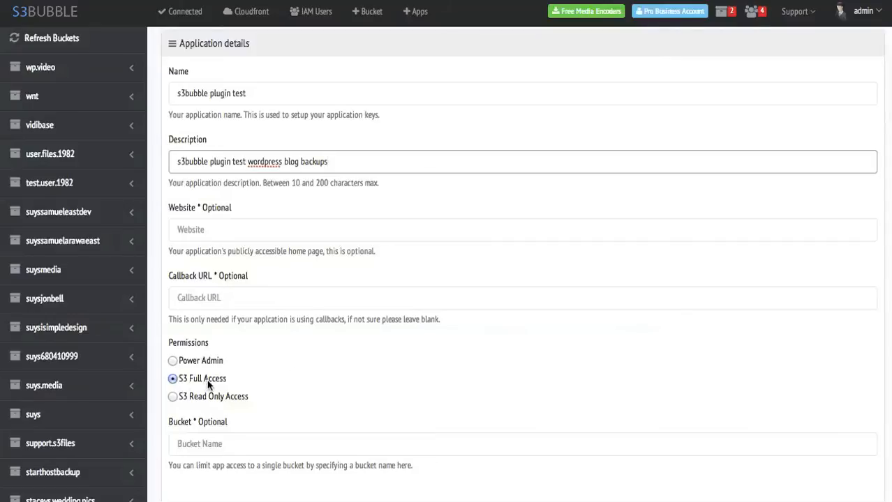
mouse_move(291, 394)
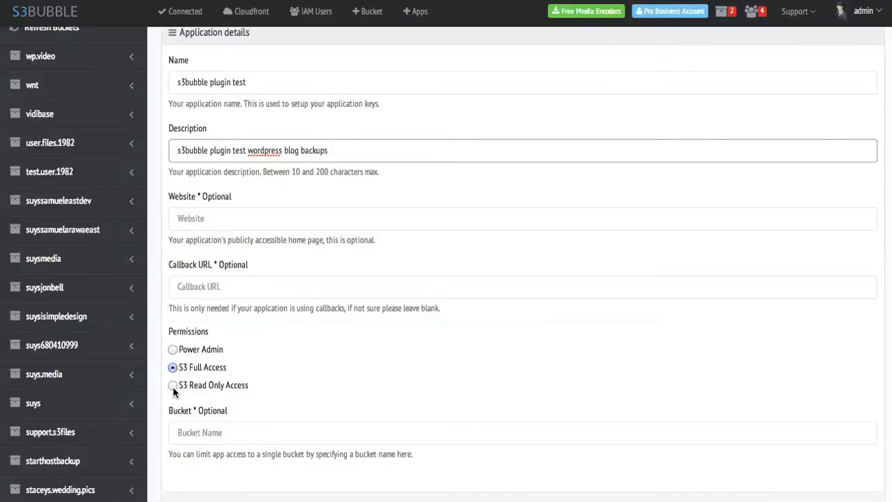
mouse_move(205, 390)
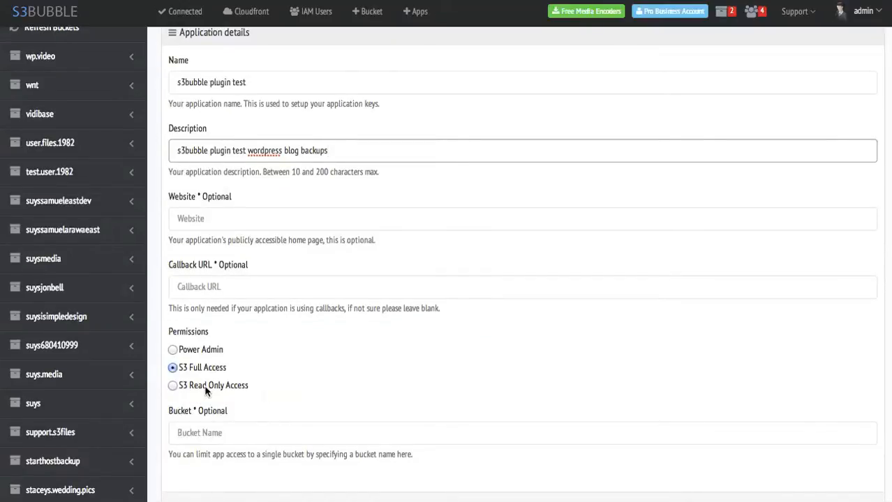
mouse_move(212, 391)
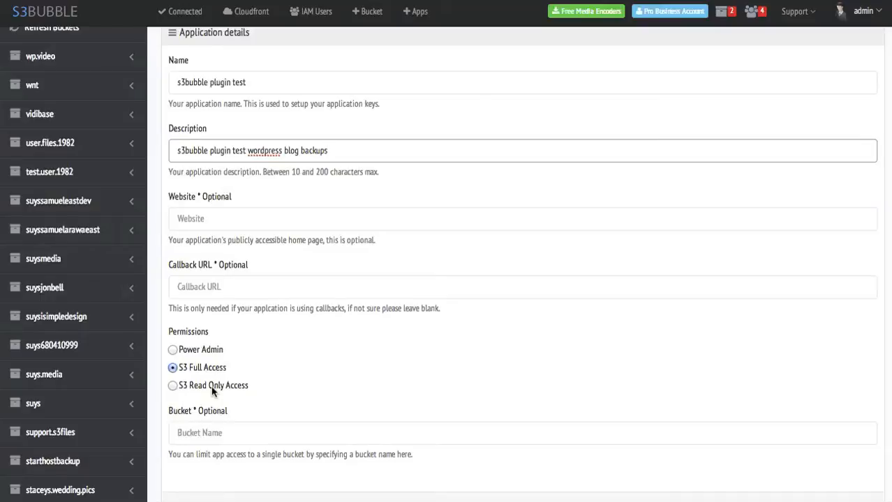
mouse_move(218, 388)
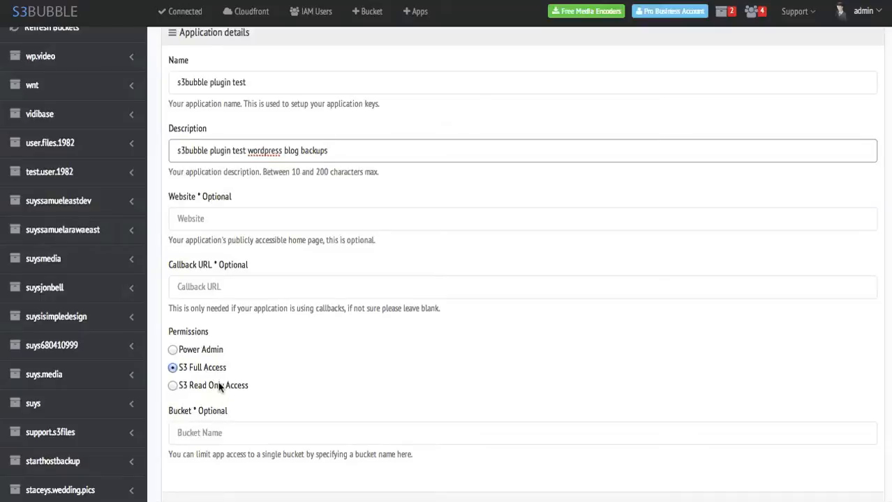
scroll("up", 3)
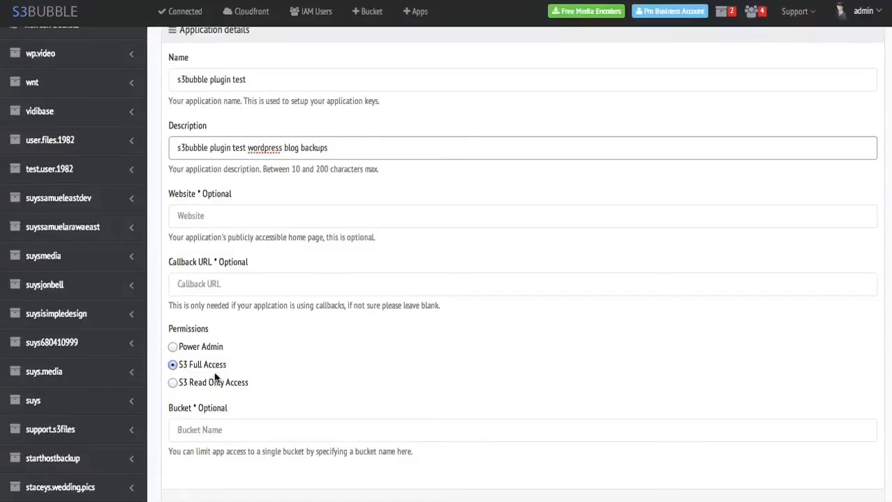
left_click(522, 430)
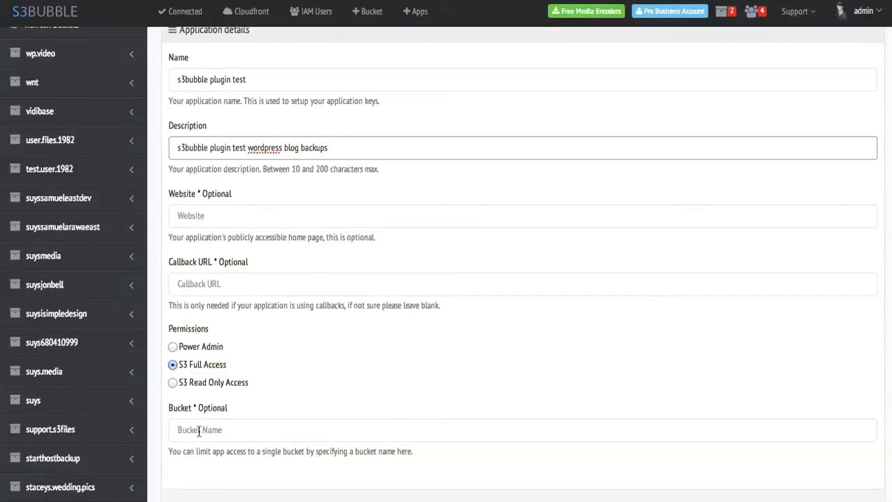
mouse_move(209, 430)
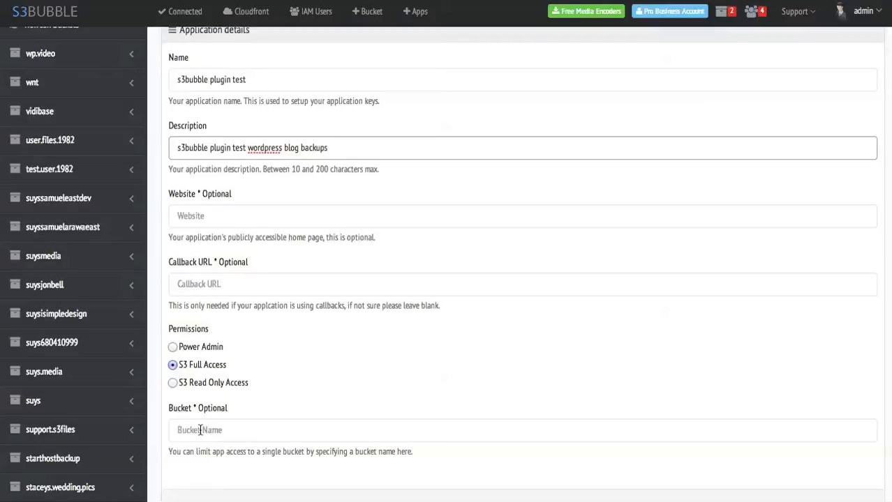
mouse_move(223, 419)
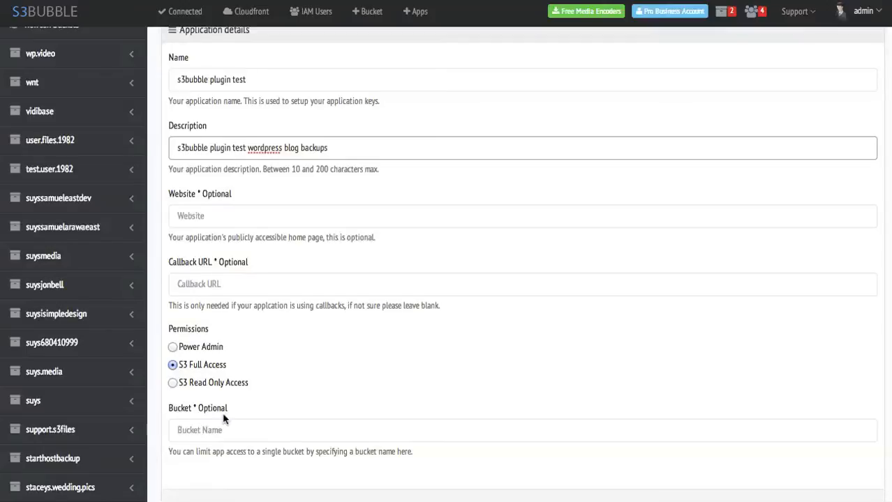
scroll("up", 3)
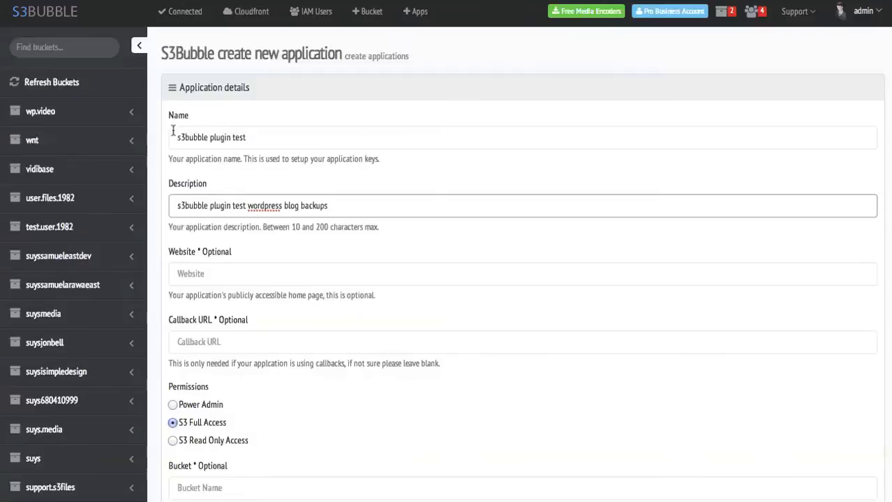
scroll("down", 3)
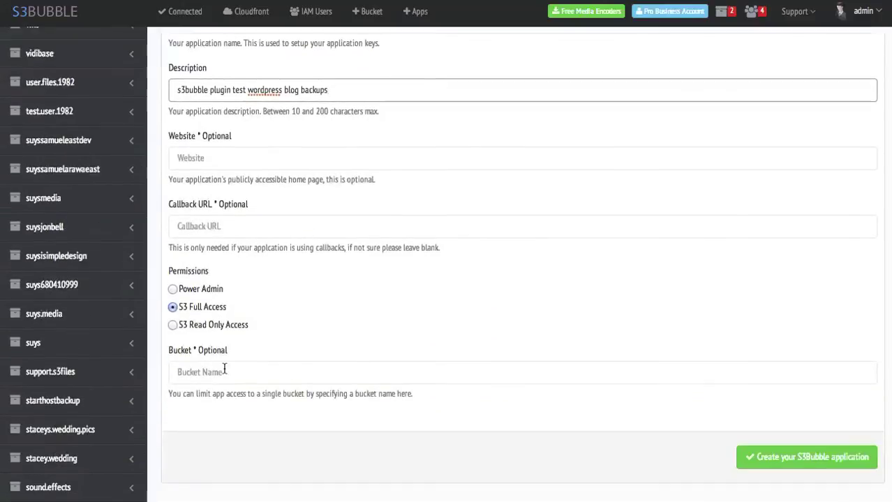
mouse_move(272, 370)
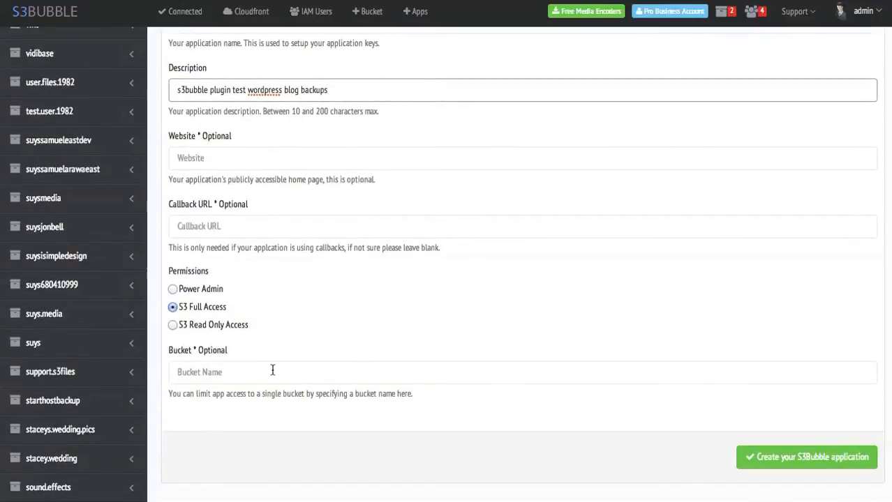
mouse_move(469, 377)
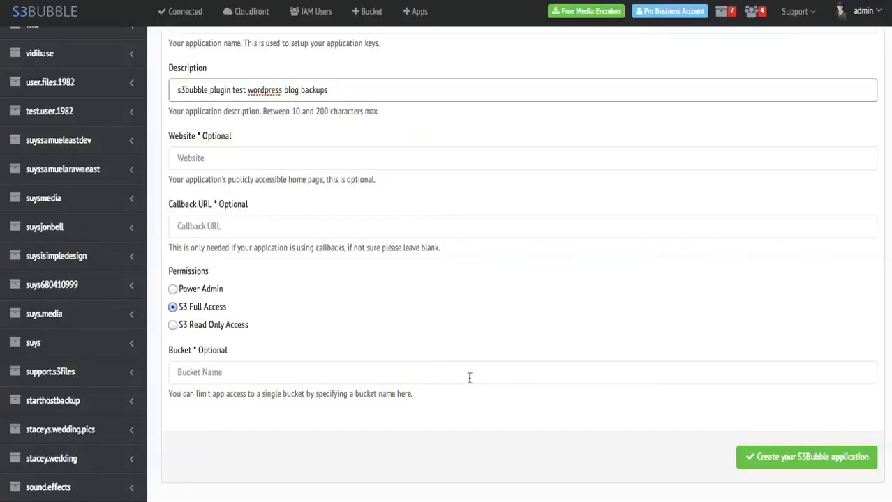
mouse_move(357, 362)
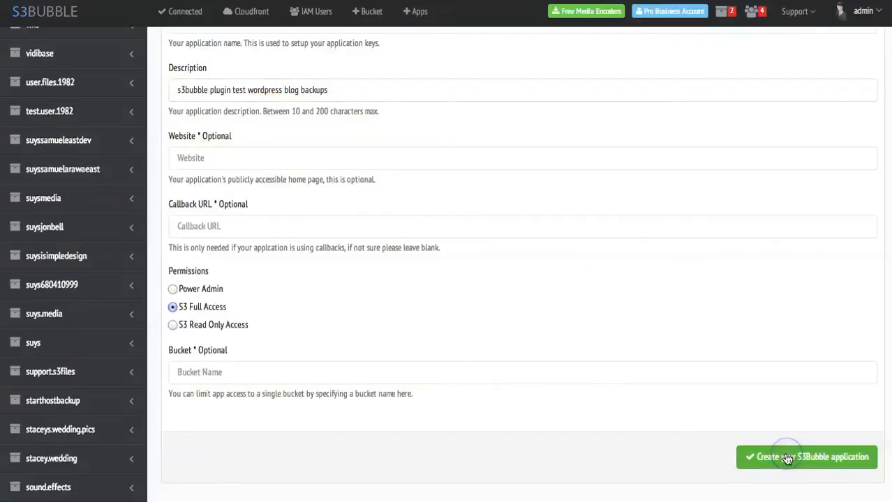
Create the application and paste its access and secret keys into the plugin for a successful connection
left_click(807, 457)
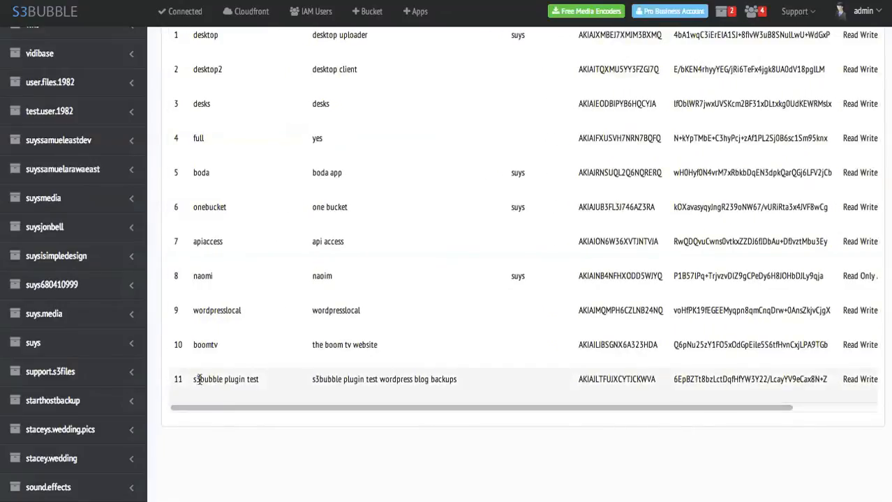
mouse_move(613, 399)
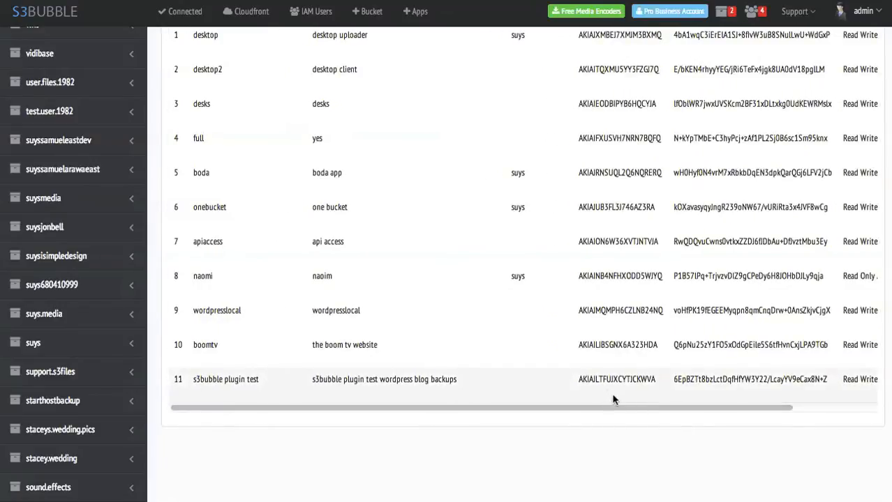
scroll("right", 3)
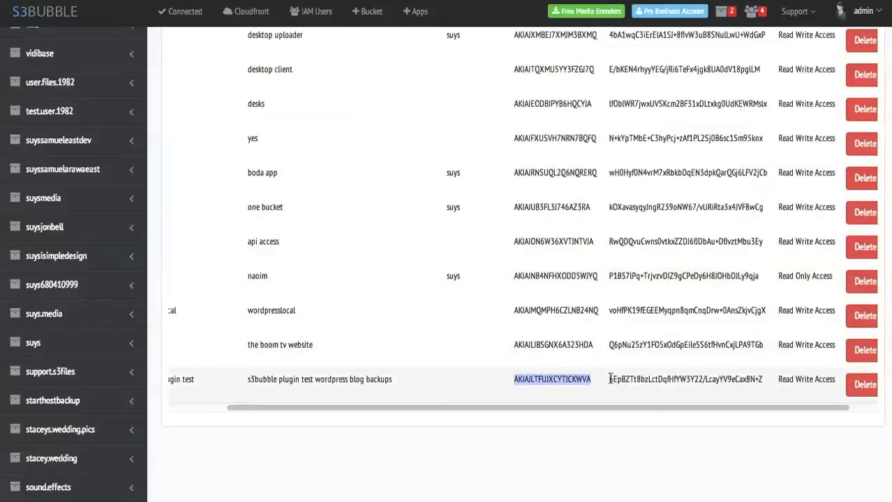
double_click(684, 380)
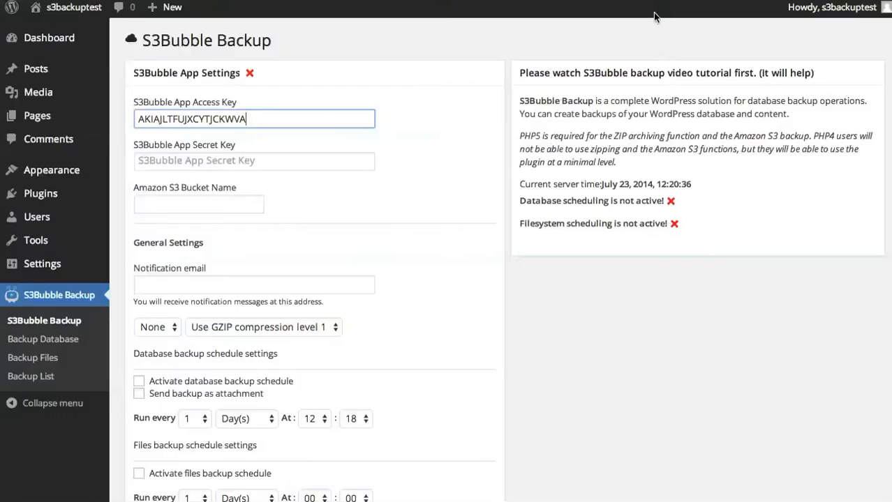
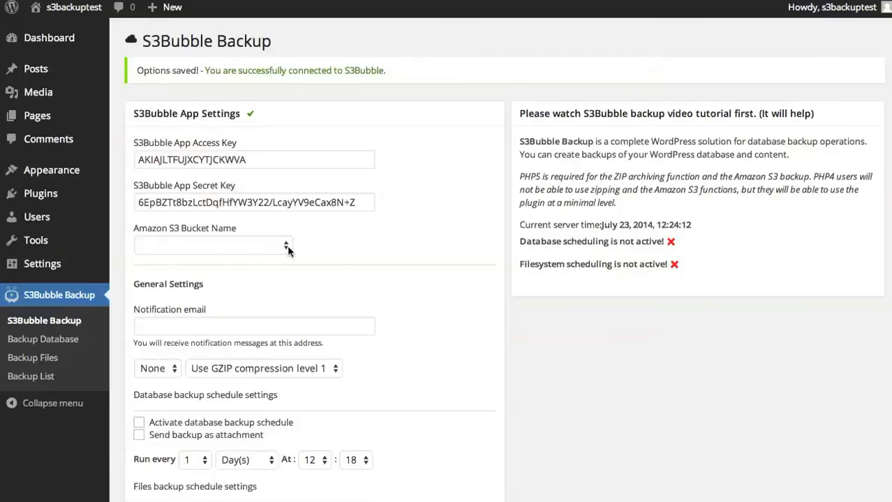
Add a bucket named s3bubble.wordpress.backup.test and acknowledge the added confirmation
left_click(212, 246)
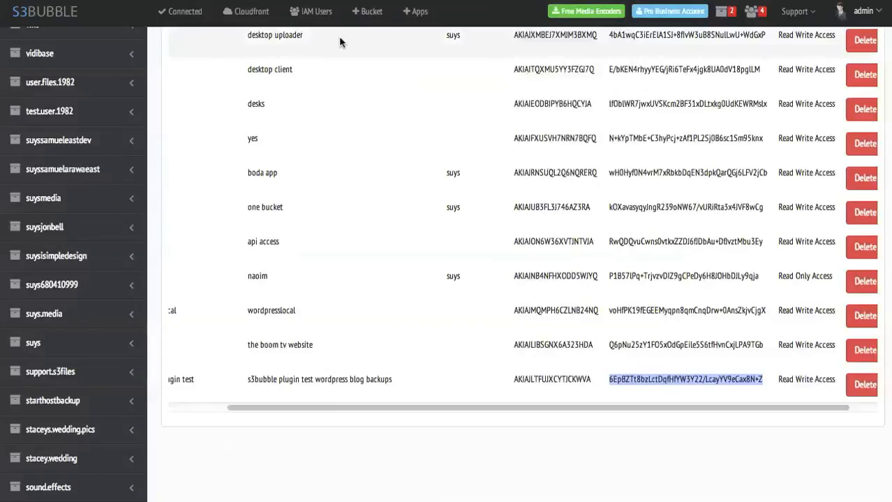
left_click(369, 11)
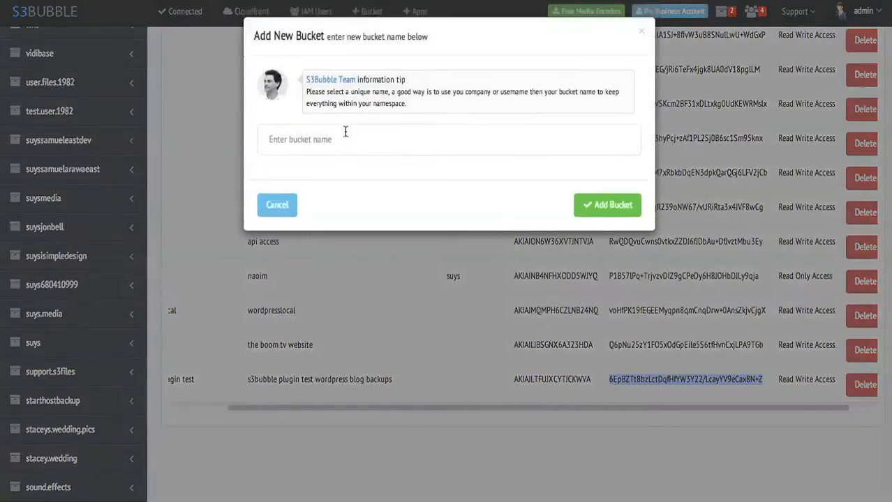
left_click(449, 139)
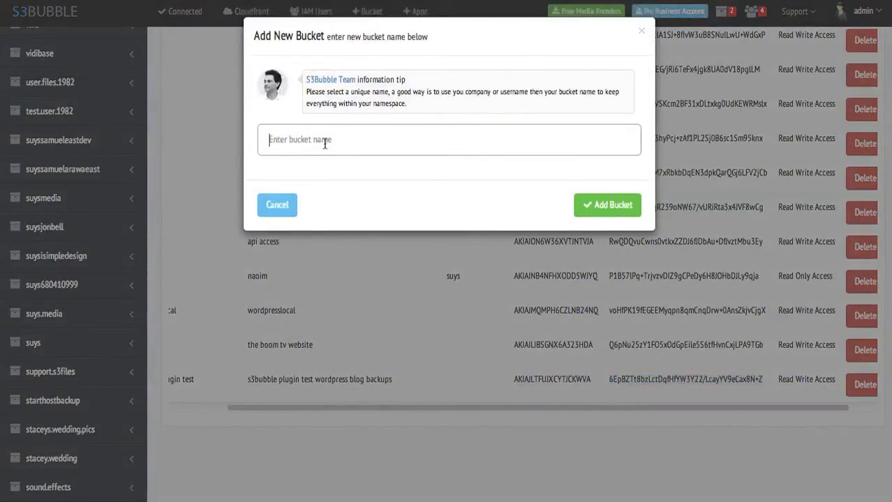
type("s3bubble.w")
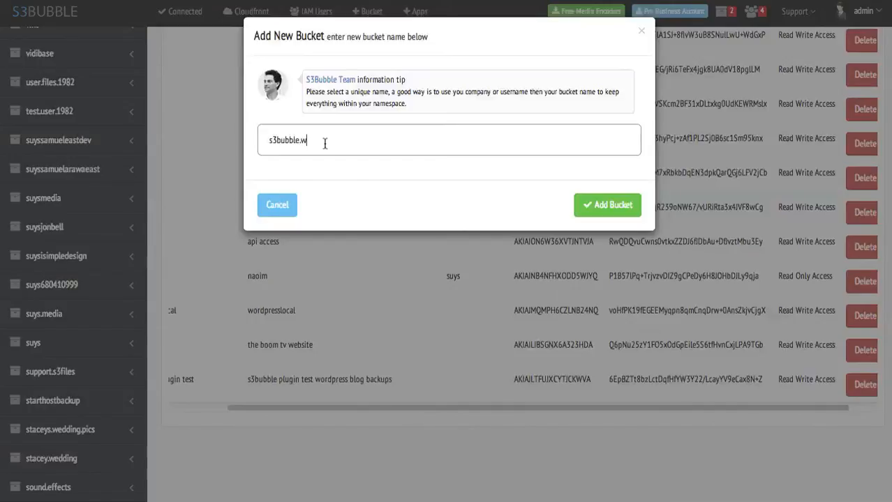
type("ordpress")
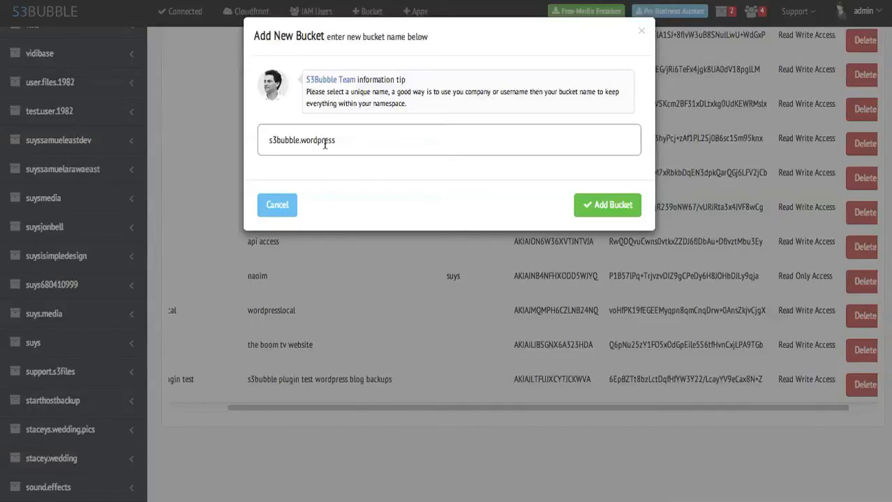
type(".backup")
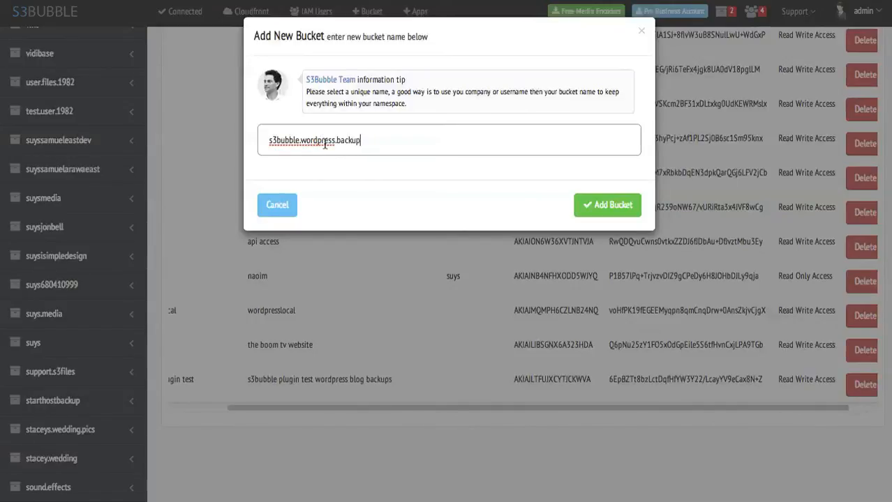
type(".test")
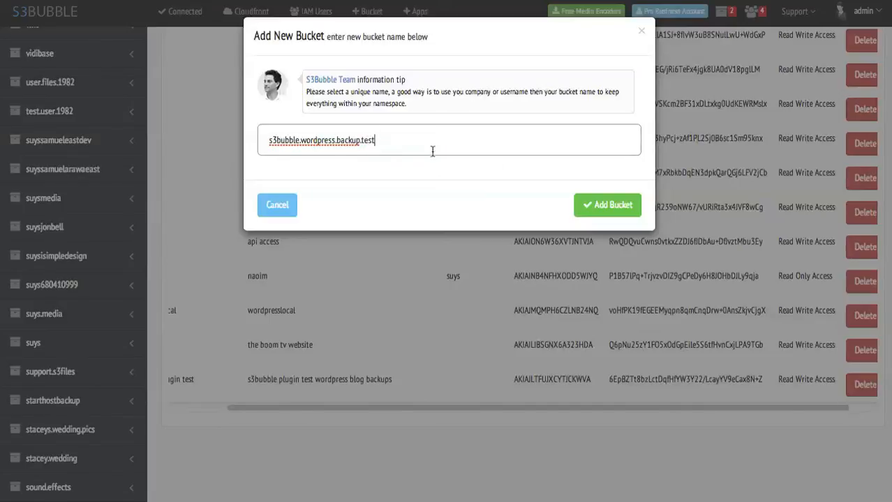
left_click(607, 204)
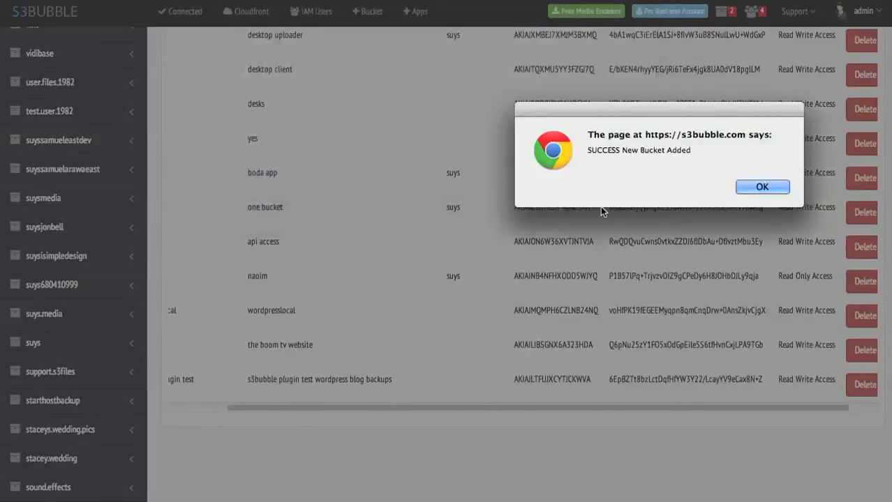
left_click(762, 187)
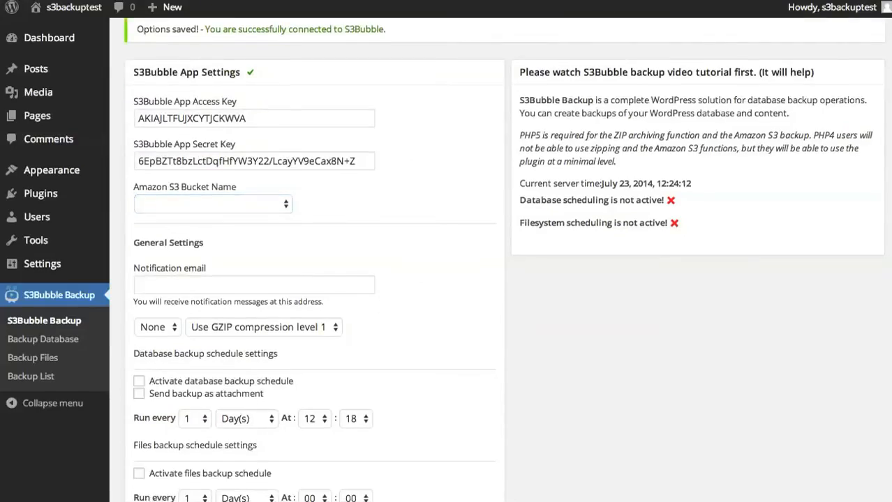
scroll("up", 3)
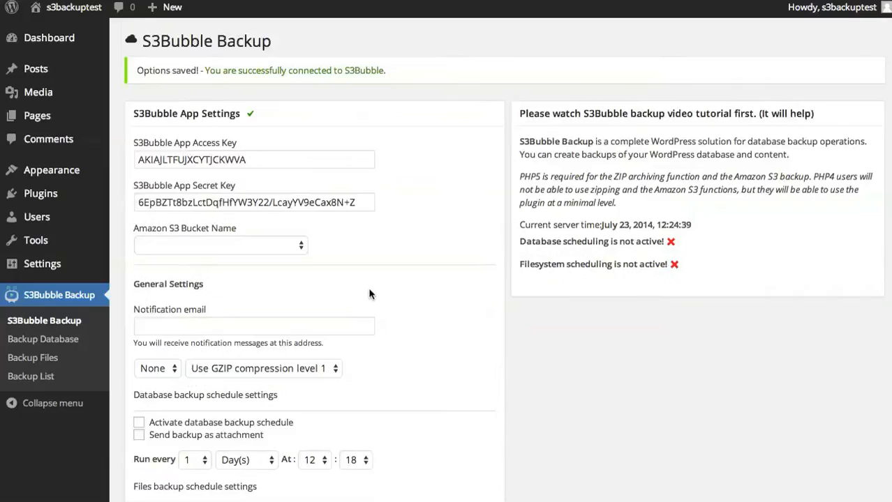
left_click(220, 246)
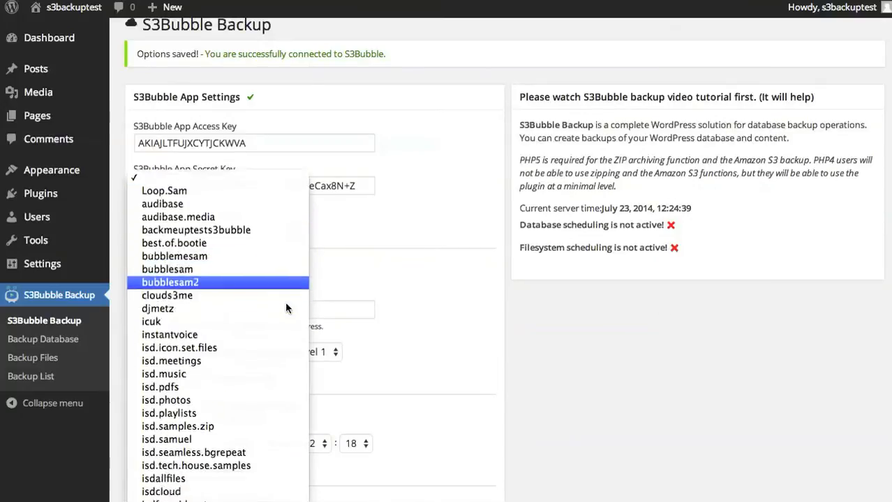
scroll("down", 3)
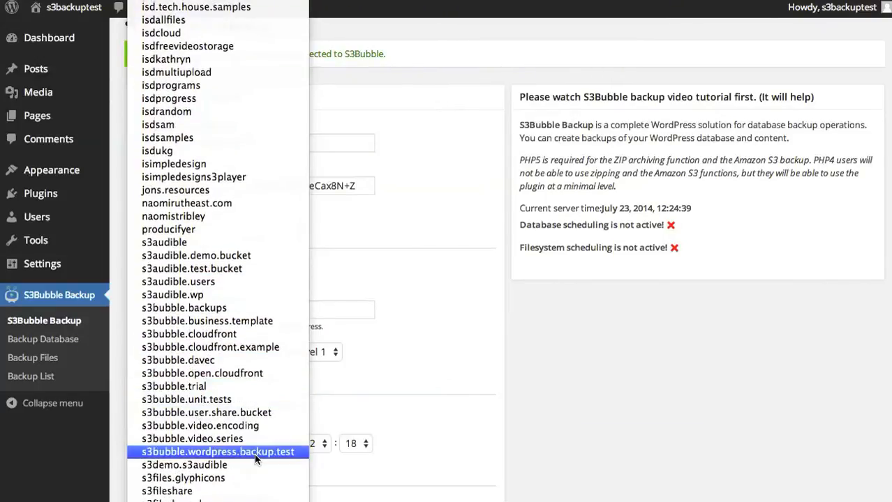
left_click(218, 452)
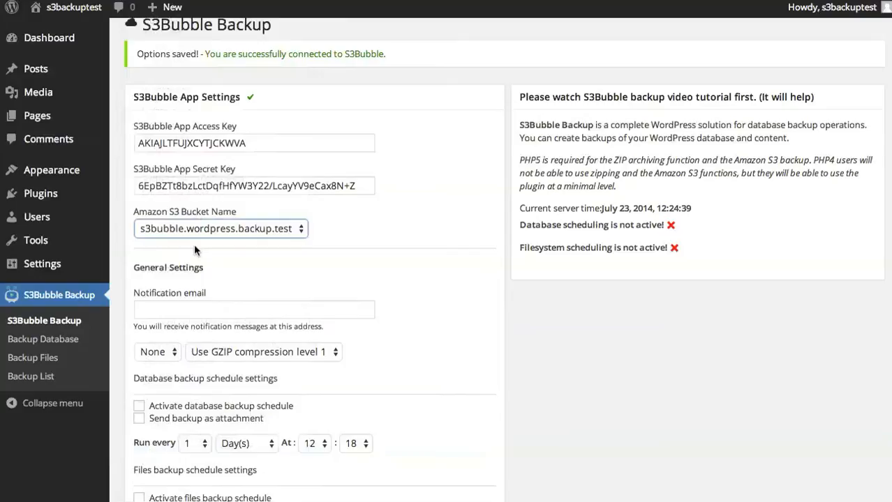
scroll("up", 3)
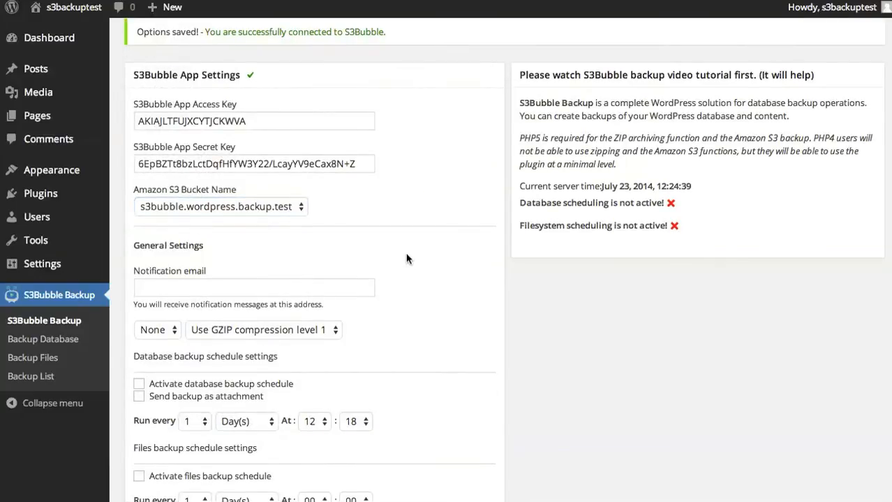
scroll("up", 3)
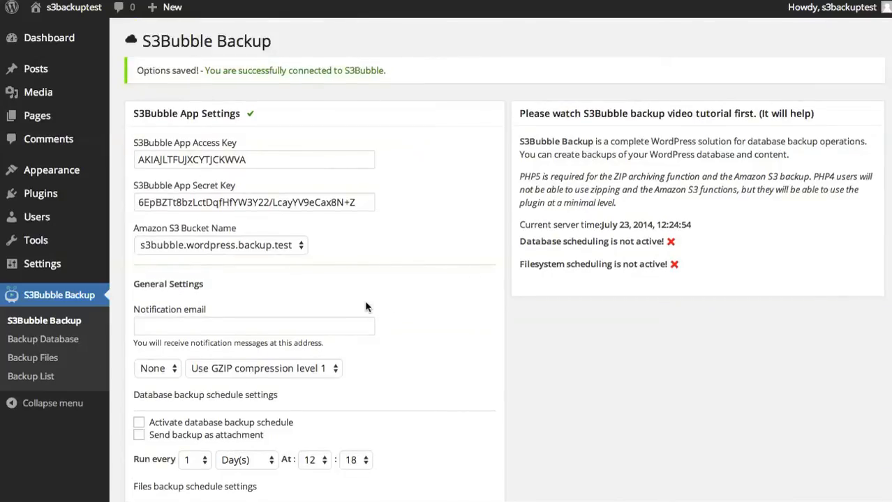
mouse_move(413, 77)
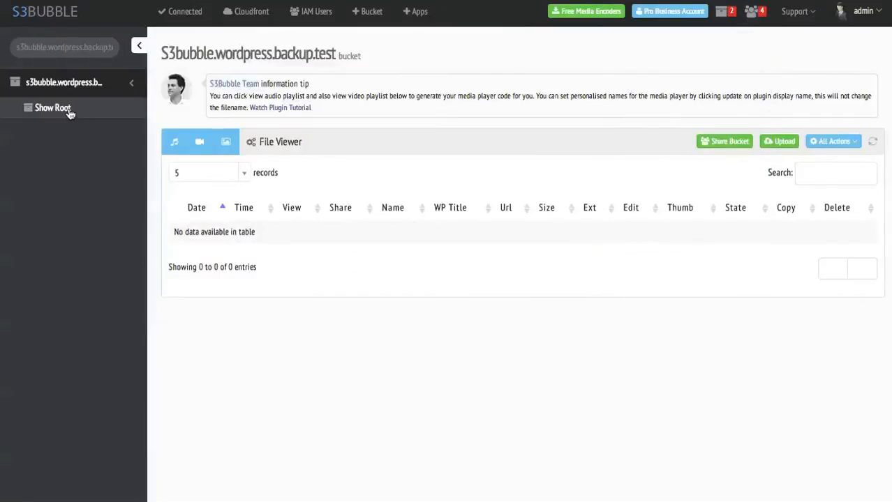
mouse_move(323, 212)
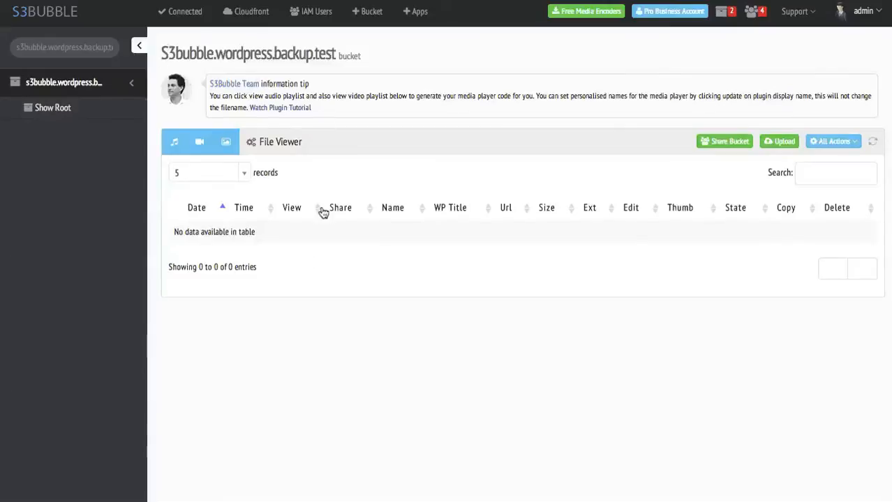
mouse_move(613, 106)
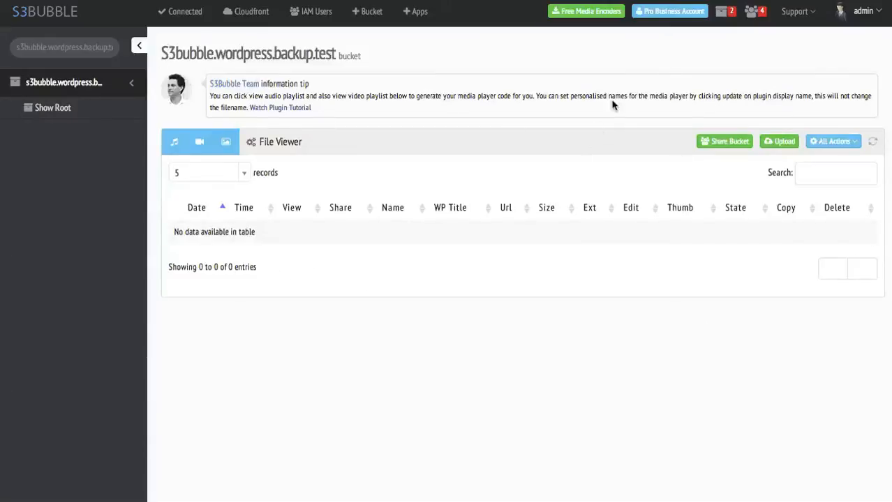
left_click(753, 12)
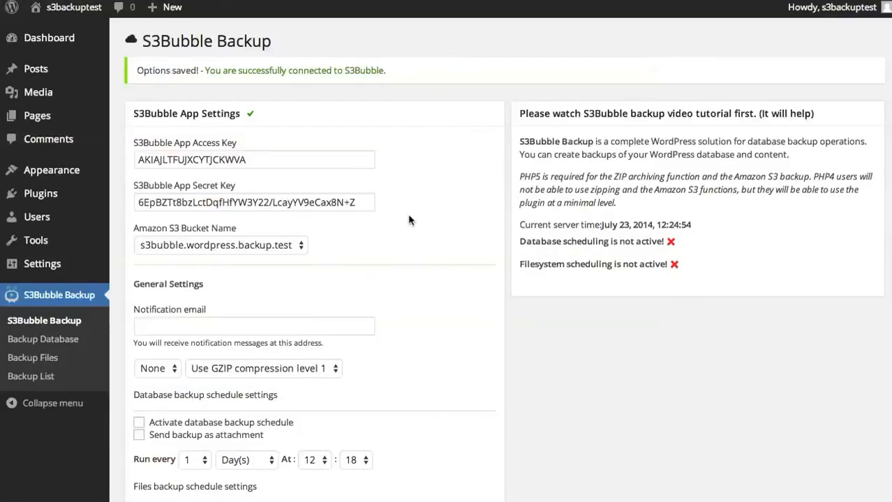
scroll("down", 3)
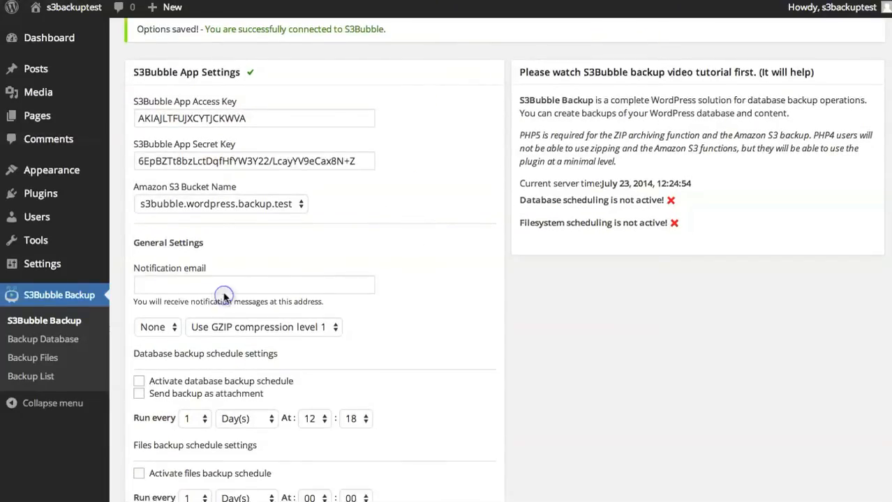
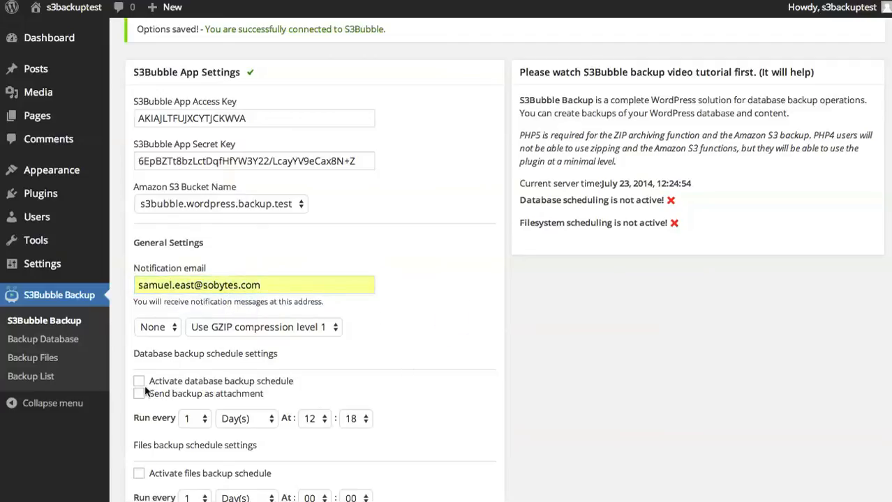
left_click(140, 380)
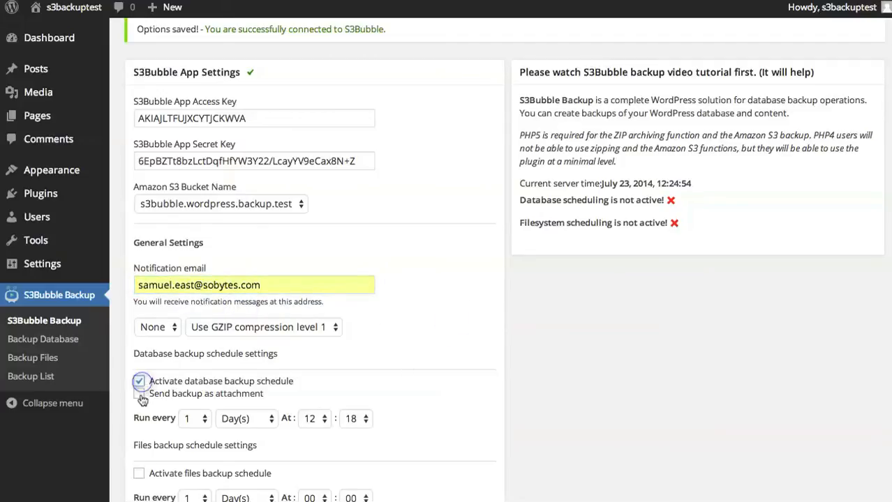
left_click(140, 394)
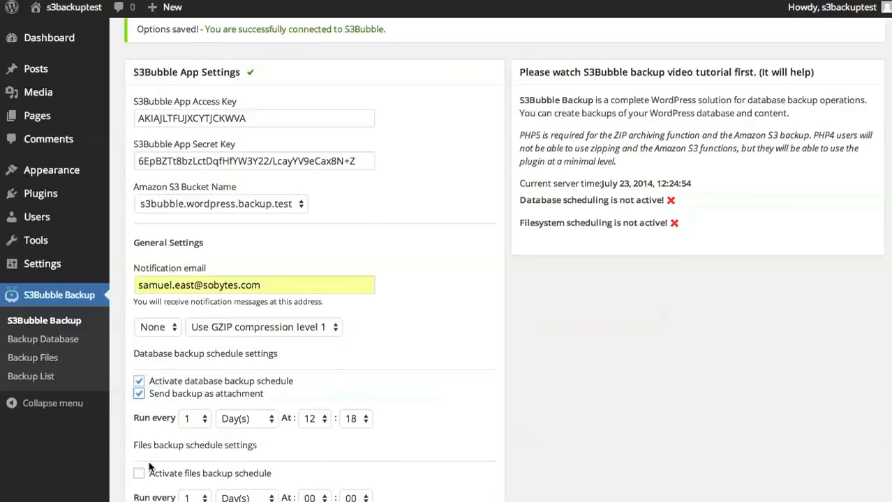
mouse_move(256, 426)
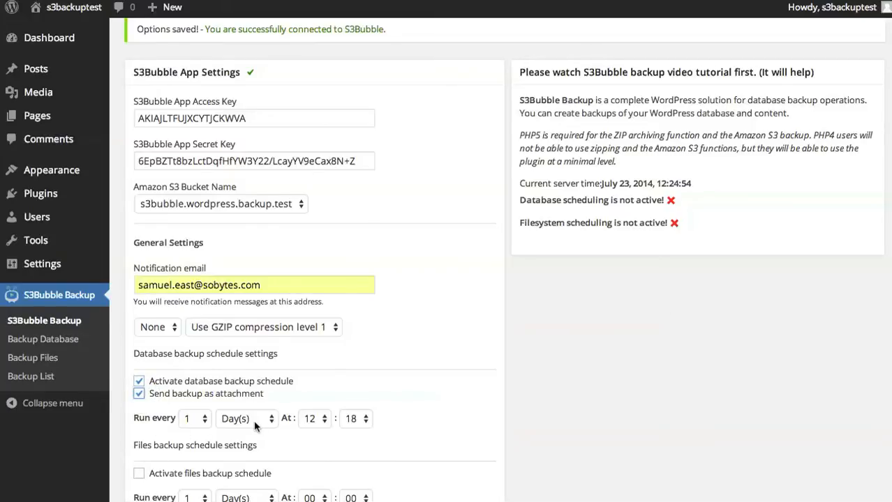
Choose the Hour(s) database interval and enable the files backup schedule
left_click(246, 418)
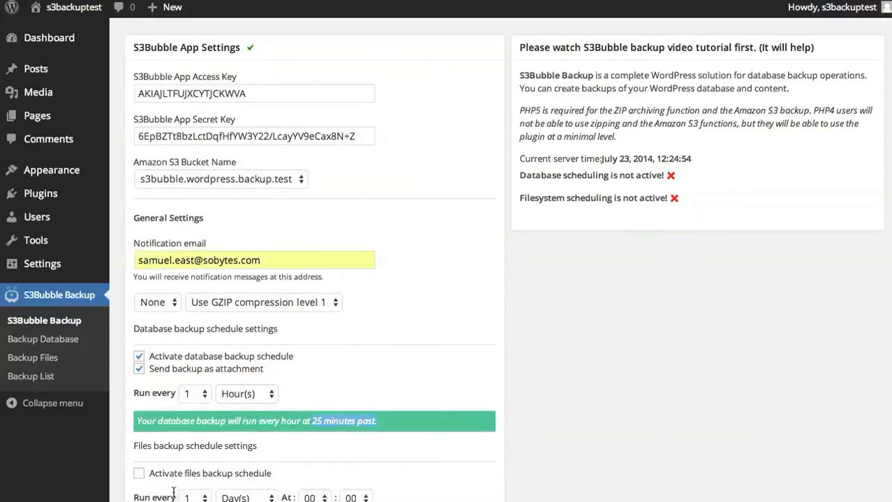
left_click(139, 474)
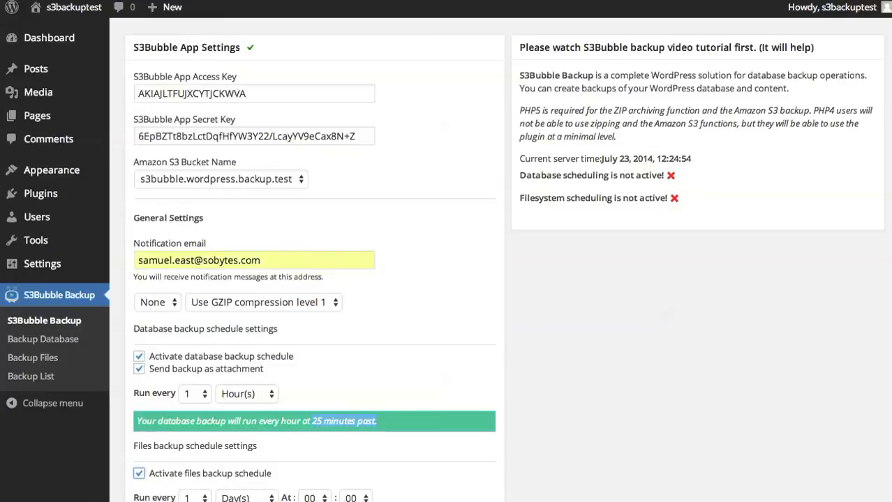
mouse_move(472, 225)
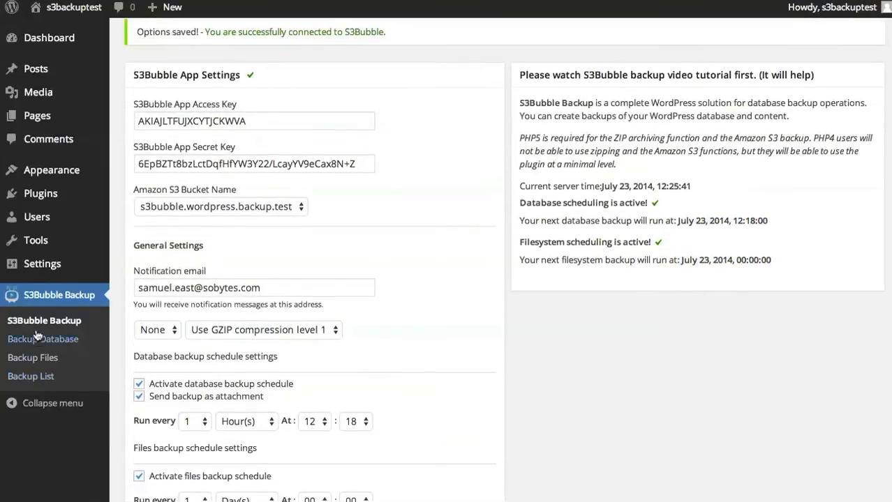
mouse_move(561, 352)
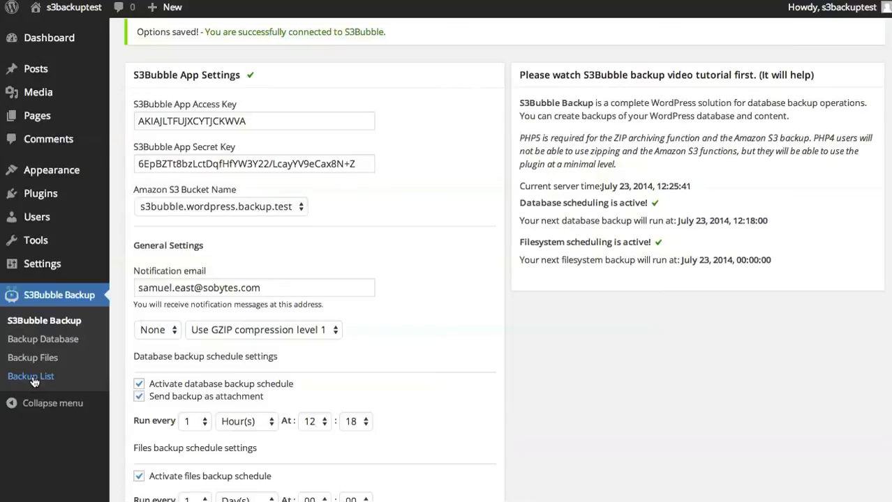
Show the Backup List page, still empty for the bucket
left_click(31, 376)
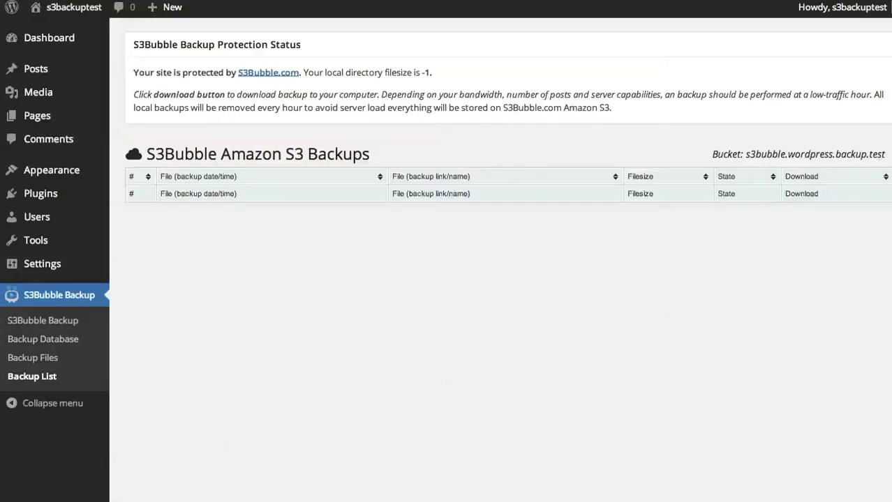
mouse_move(460, 243)
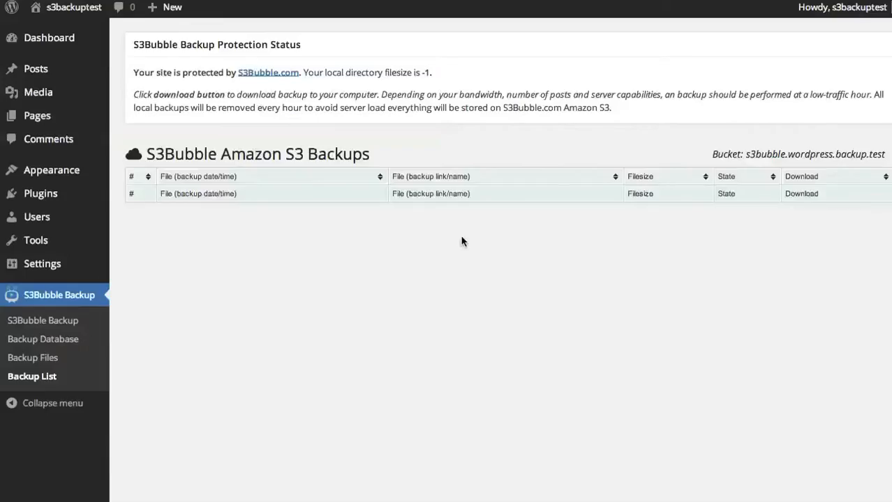
mouse_move(176, 220)
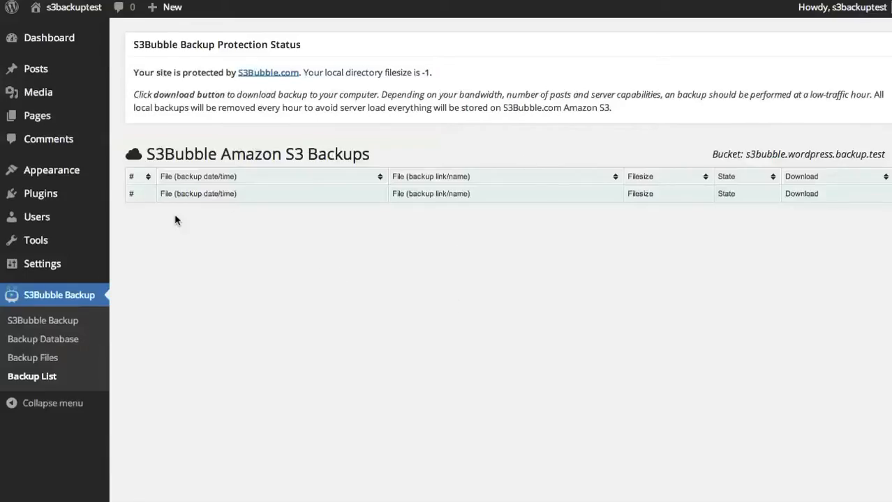
mouse_move(332, 324)
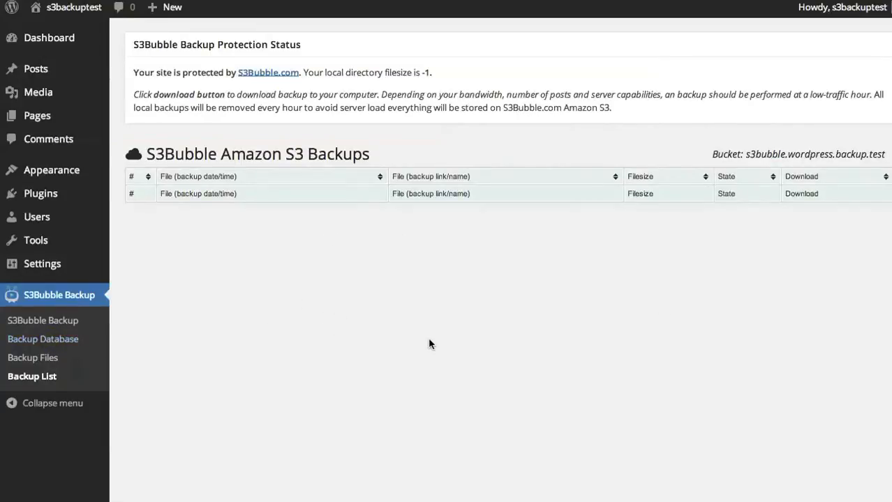
Show the Backup Database page with its diagnostics about the missing backup folder
left_click(41, 339)
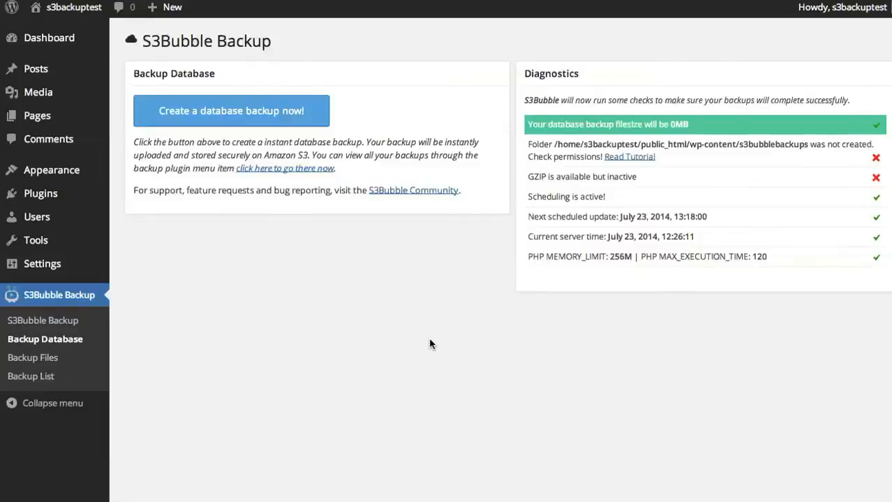
mouse_move(628, 157)
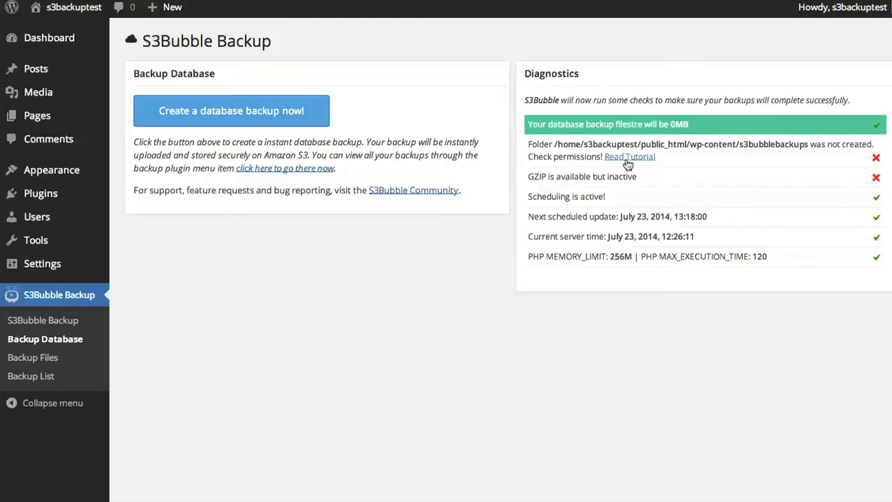
mouse_move(670, 174)
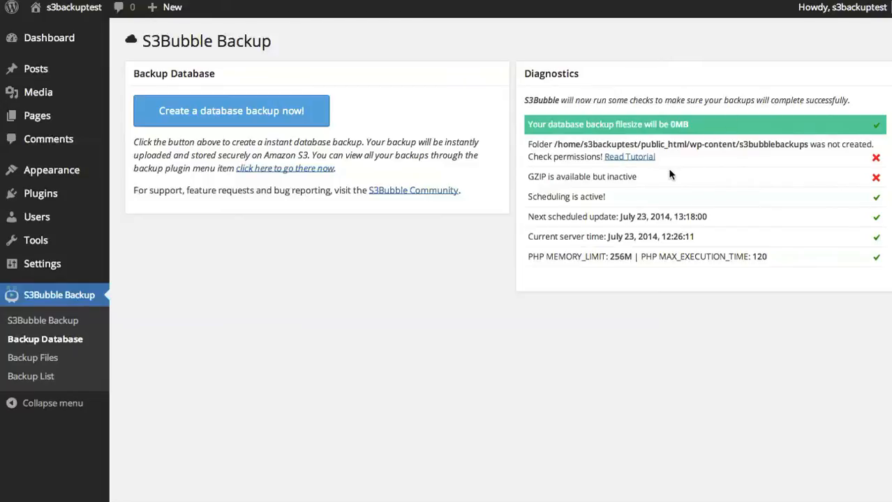
mouse_move(629, 156)
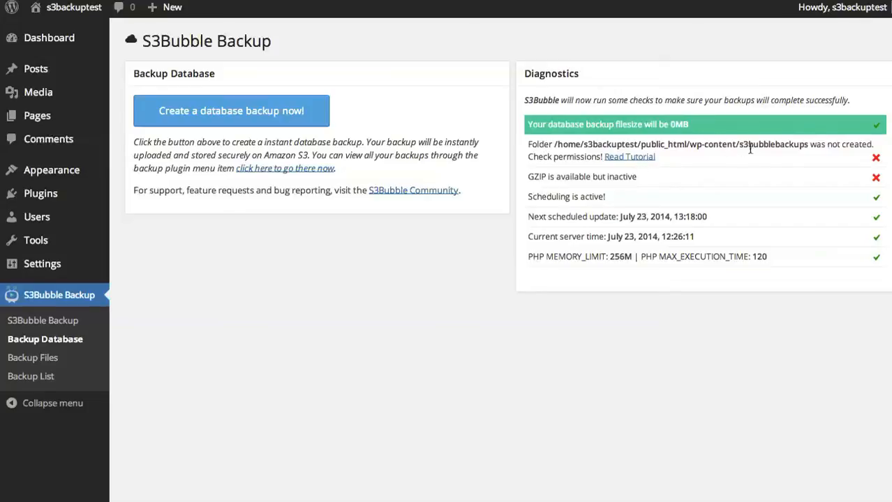
mouse_move(631, 157)
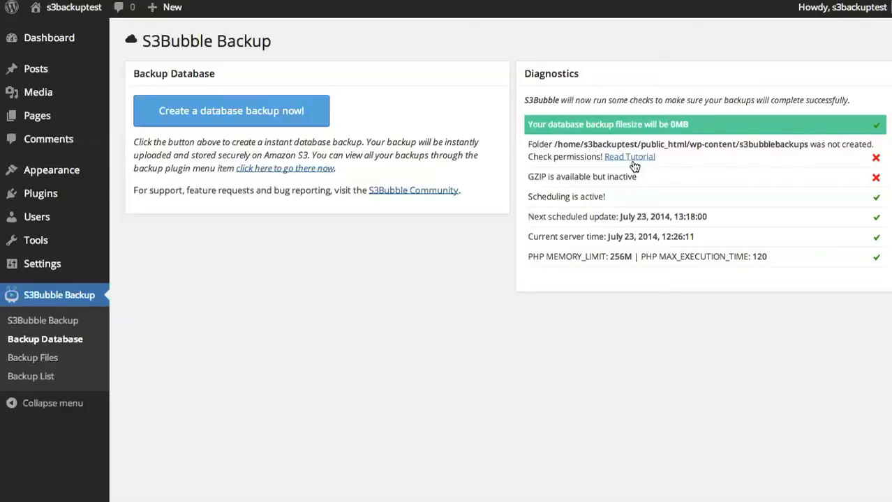
mouse_move(650, 167)
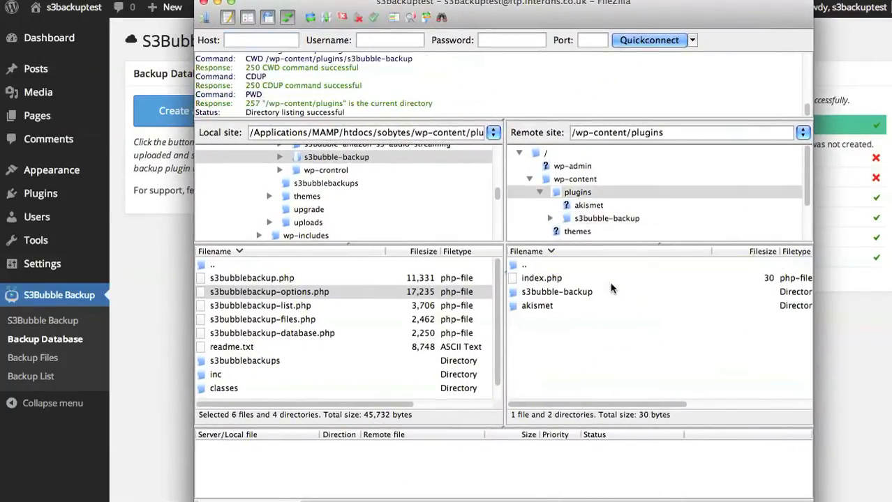
mouse_move(497, 302)
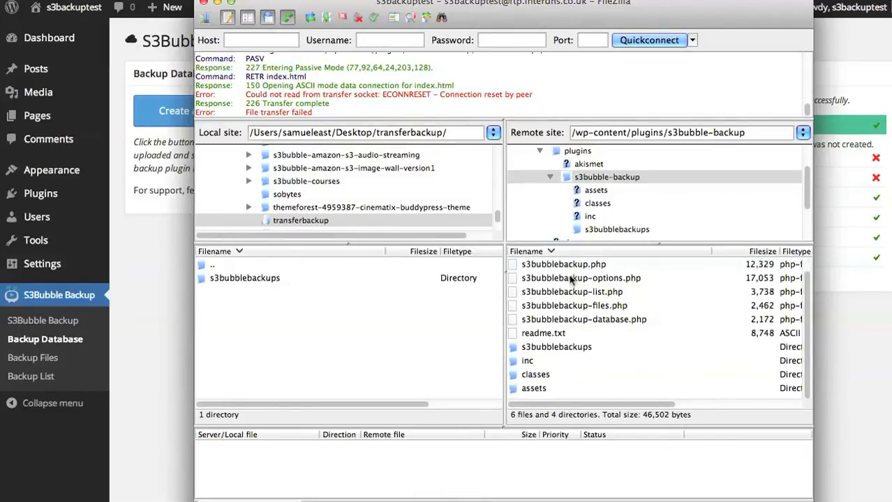
Upload the local s3bubblebackups folder into the server's wp-content directory
left_click(544, 265)
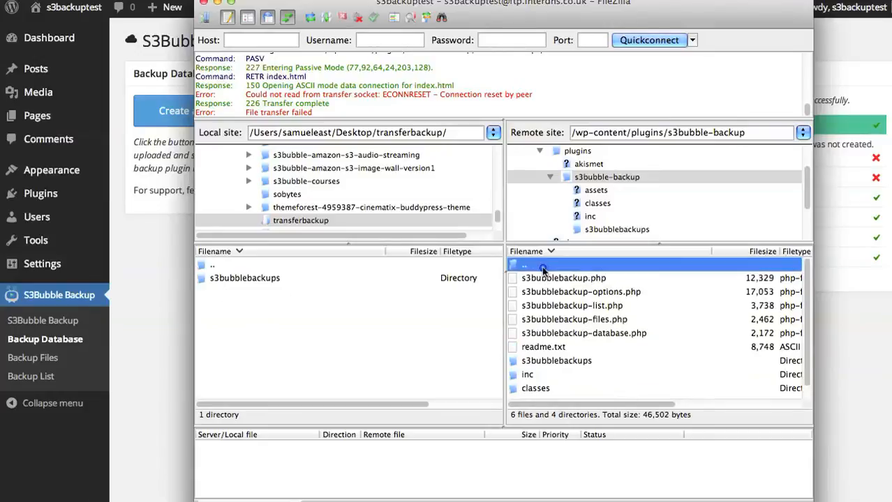
double_click(544, 265)
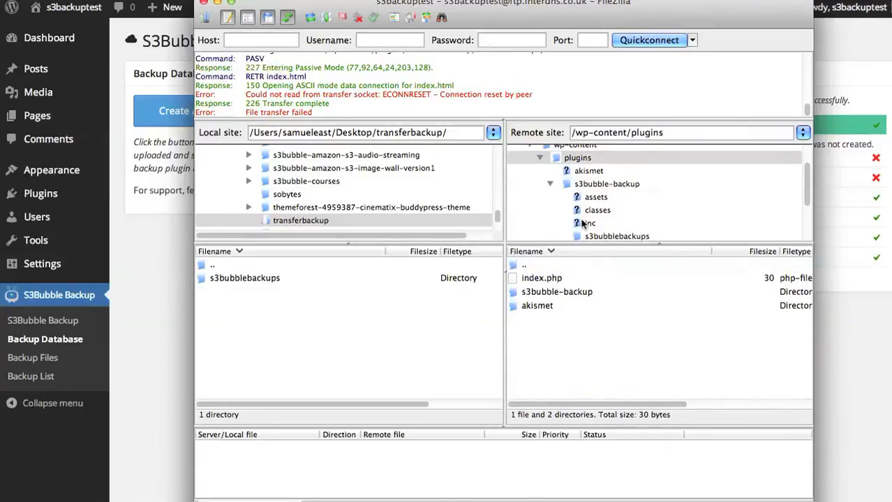
left_click(541, 265)
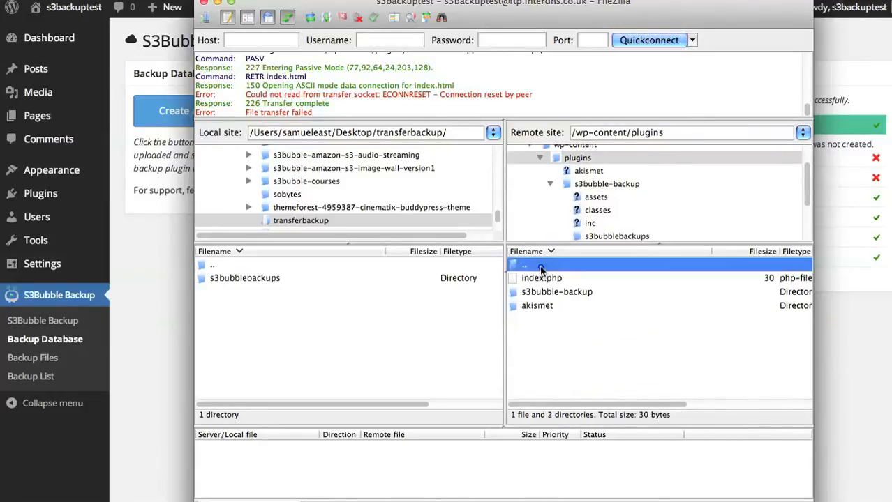
right_click(244, 277)
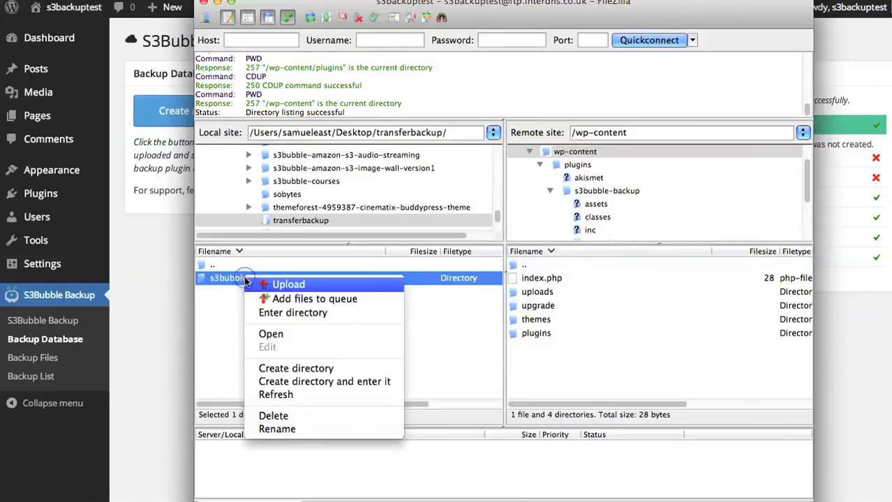
left_click(288, 285)
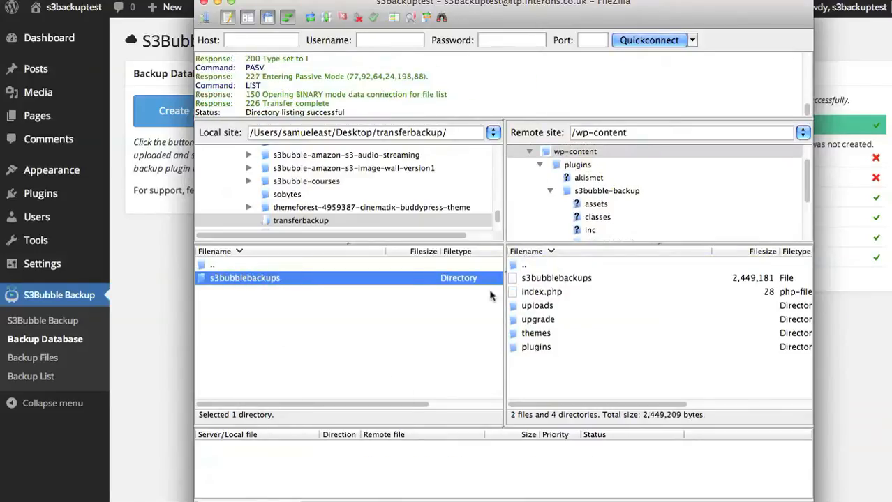
Give the uploaded s3bubblebackups folder 755 permissions and check it on the server
double_click(555, 277)
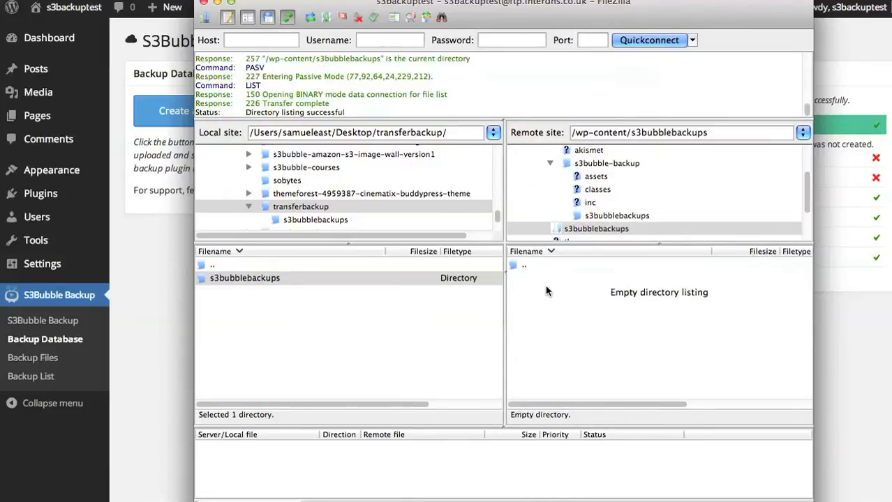
double_click(525, 265)
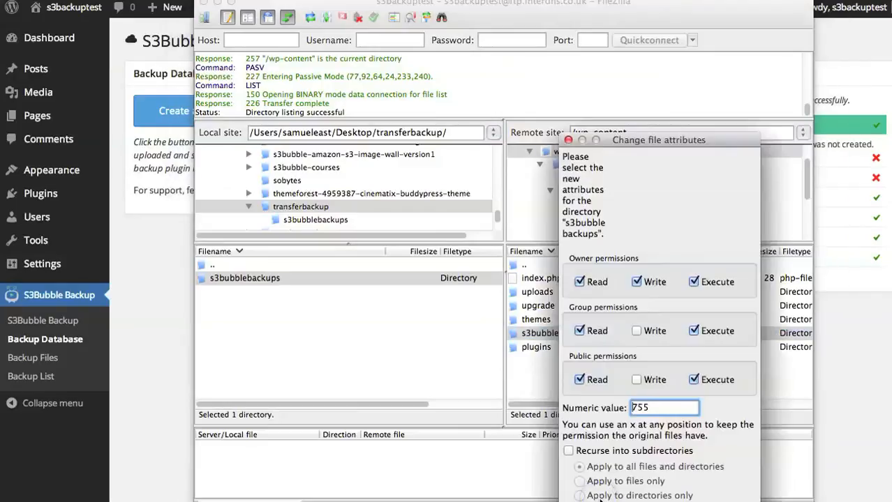
left_click(637, 379)
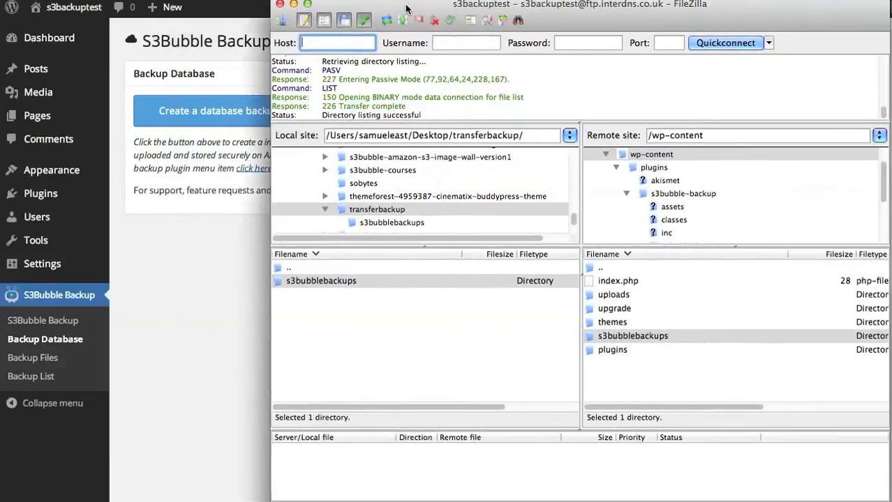
double_click(634, 335)
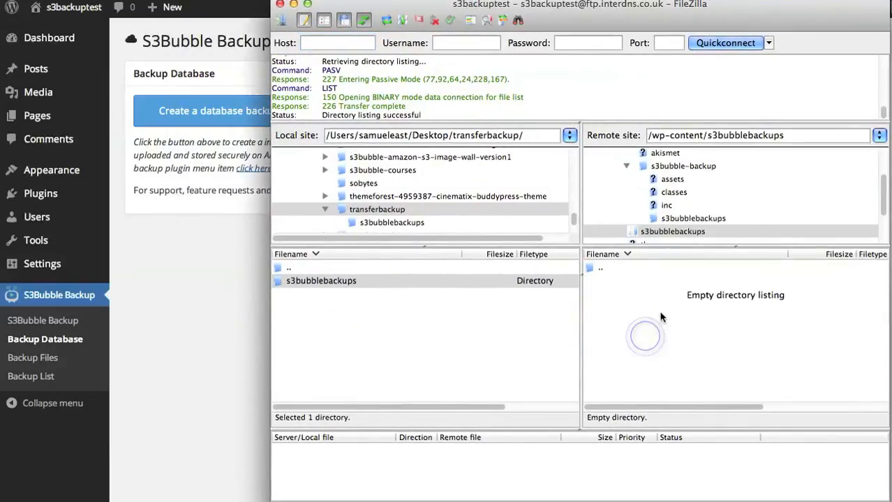
mouse_move(635, 302)
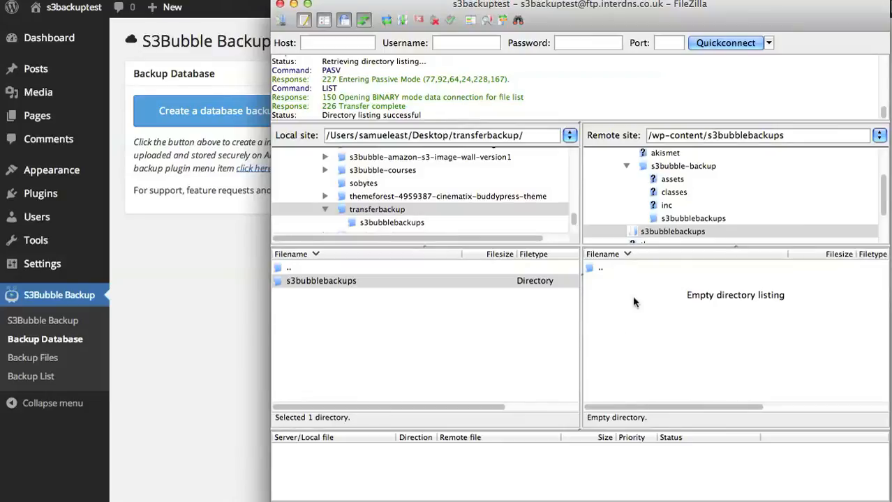
mouse_move(617, 273)
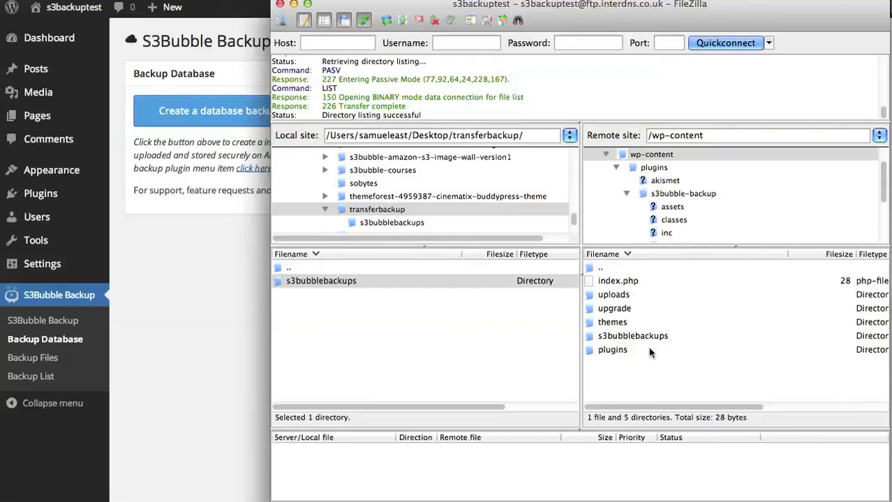
mouse_move(657, 357)
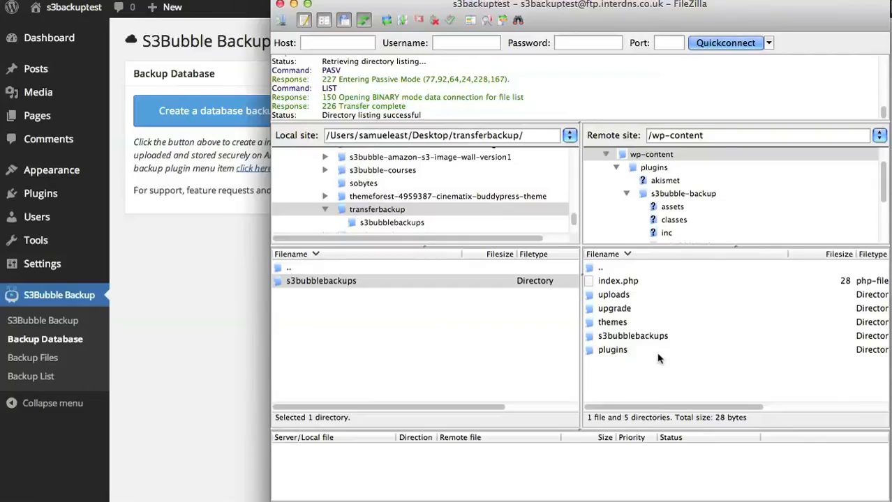
double_click(632, 335)
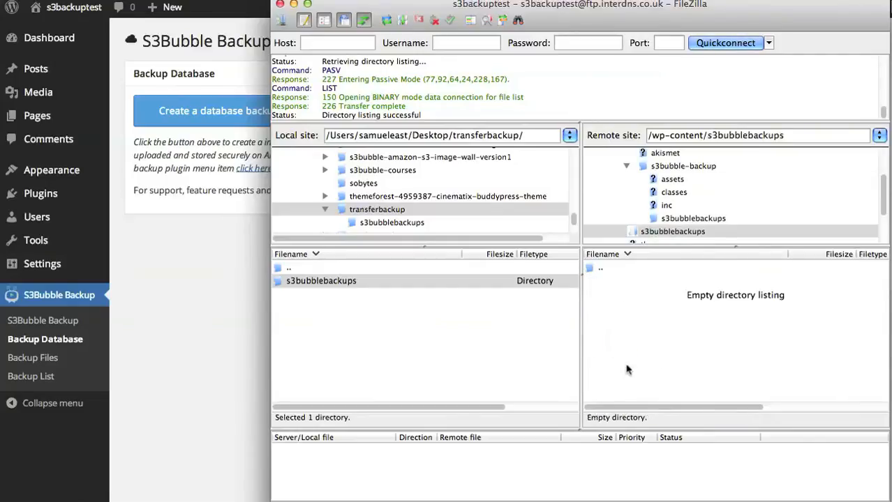
mouse_move(598, 273)
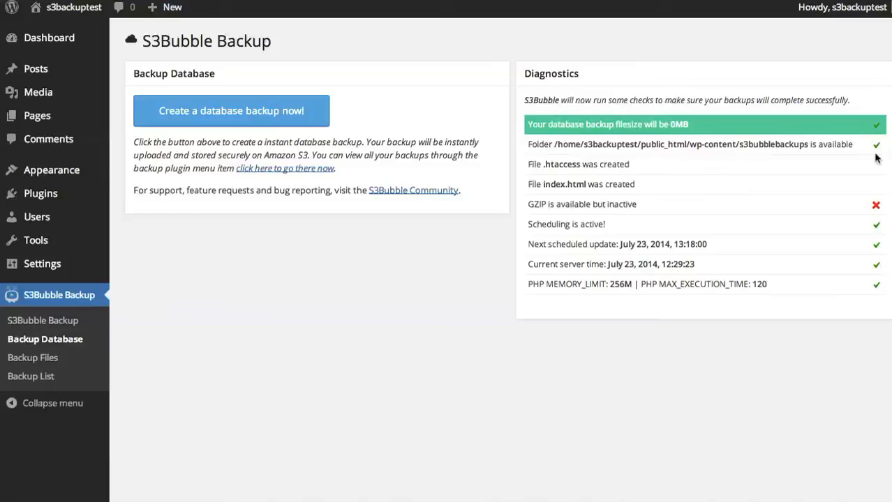
mouse_move(790, 145)
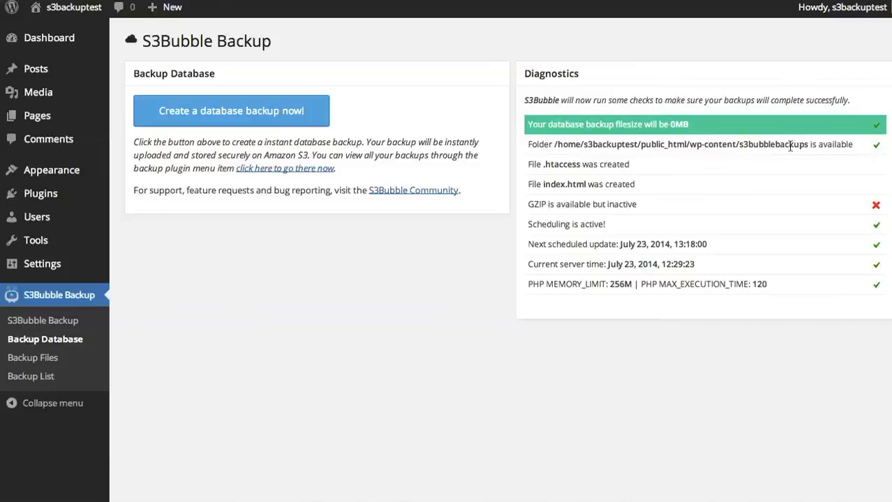
mouse_move(525, 170)
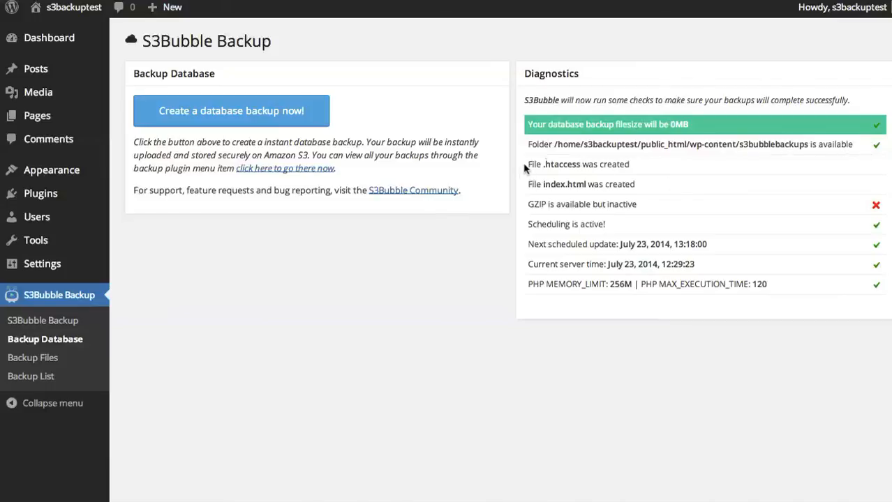
mouse_move(876, 215)
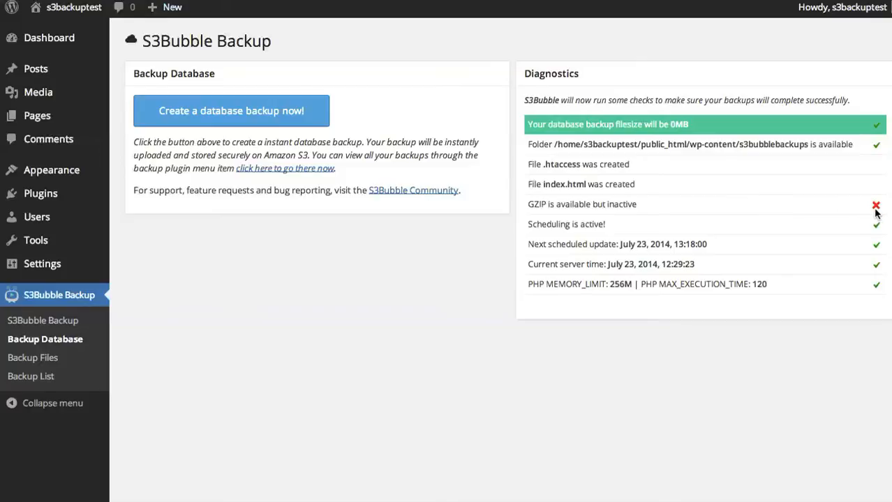
mouse_move(832, 222)
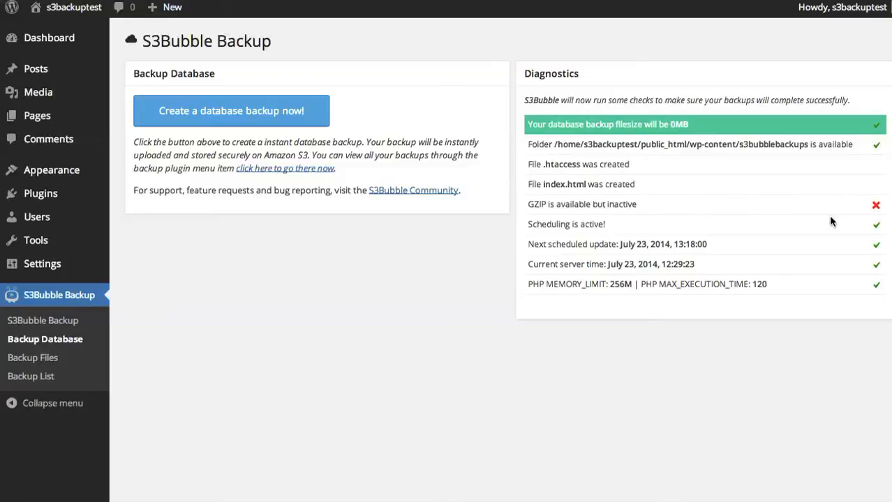
mouse_move(231, 112)
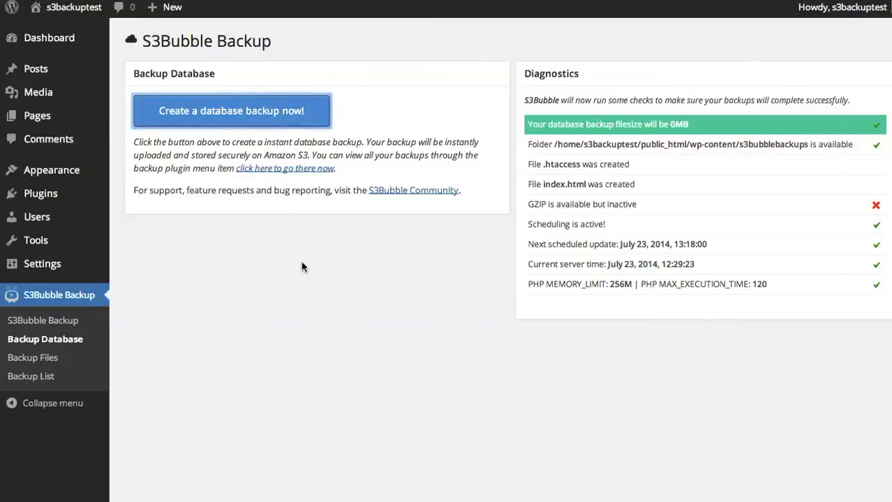
Run an instant database backup stored privately on Amazon S3
left_click(232, 110)
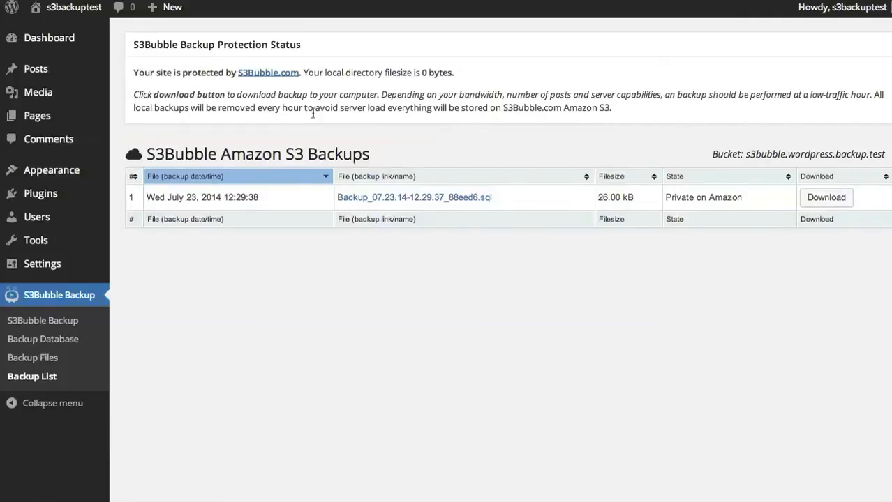
mouse_move(607, 190)
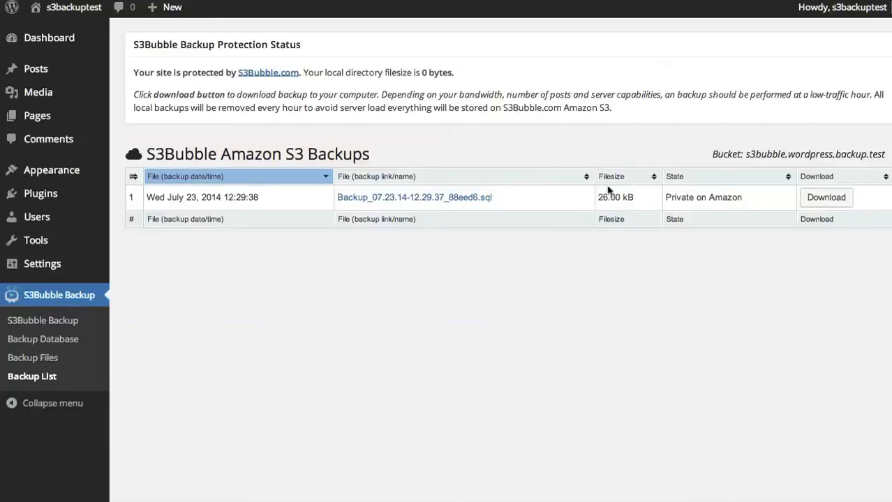
double_click(438, 72)
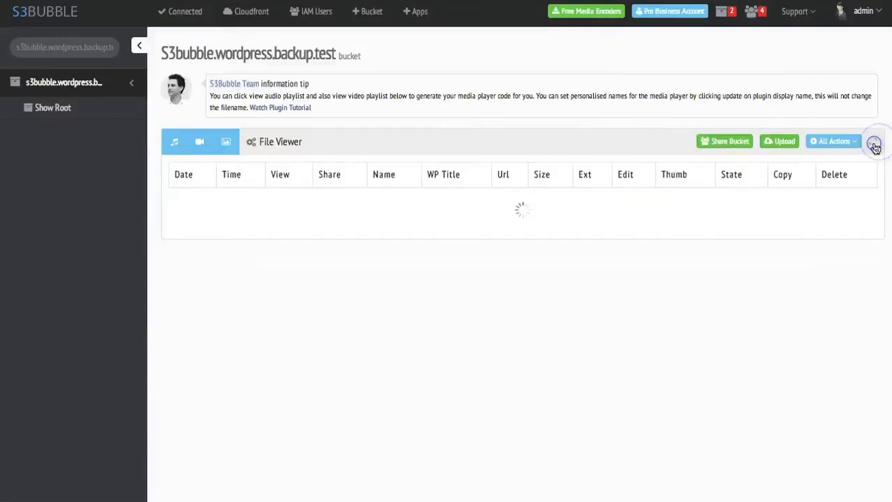
left_click(874, 141)
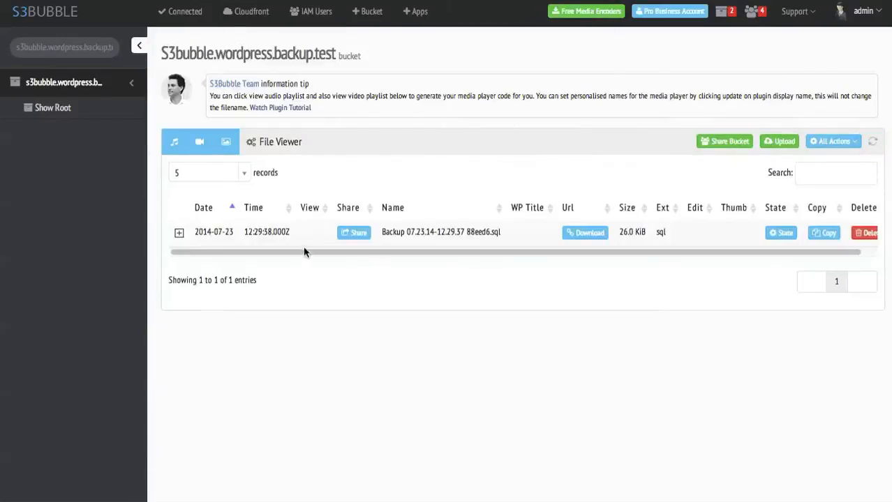
mouse_move(822, 244)
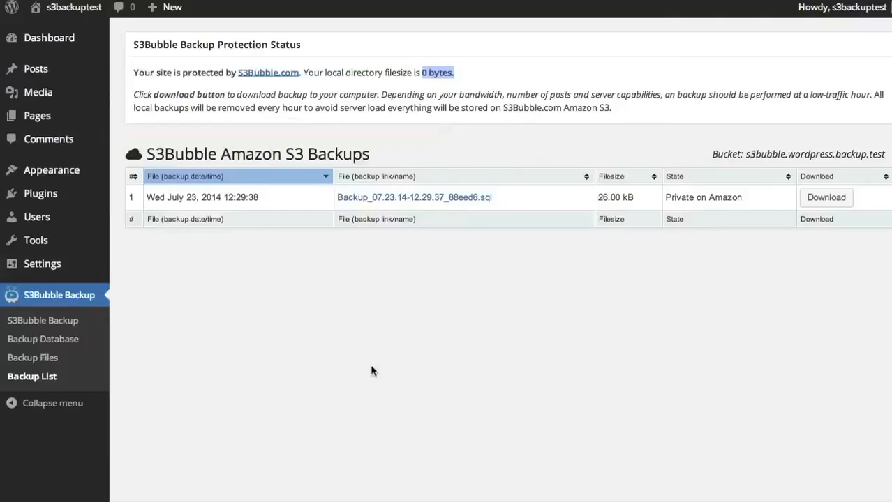
mouse_move(589, 153)
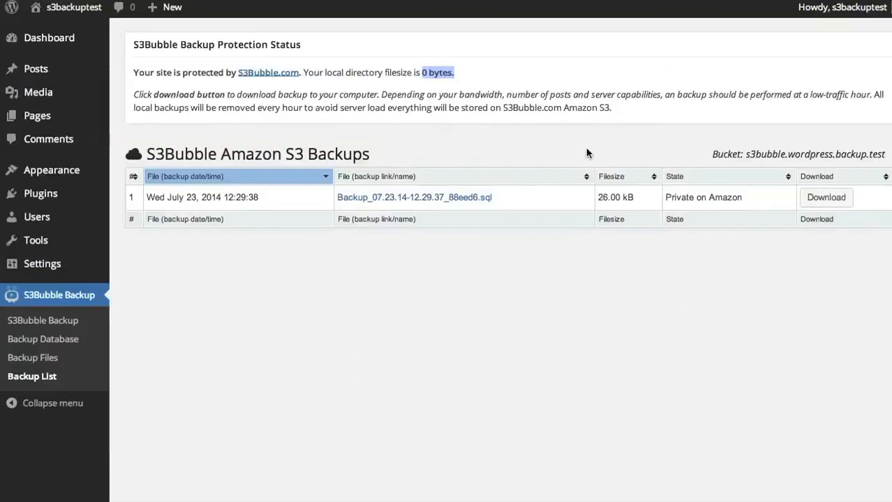
mouse_move(481, 206)
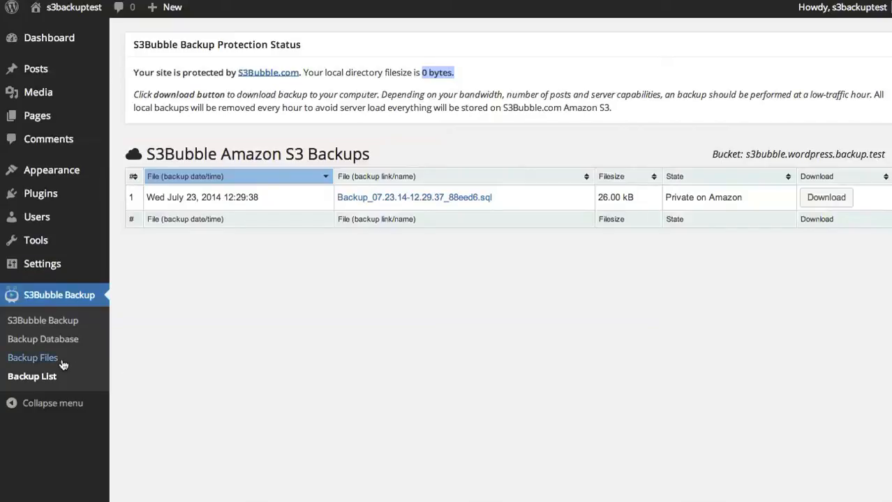
mouse_move(47, 362)
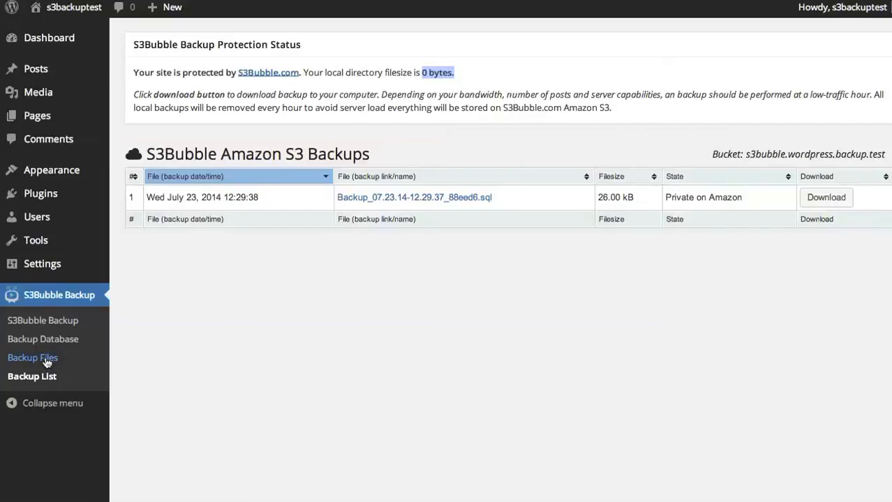
Run a full files backup and show the backup list with the new wordpress tar.gz archive
left_click(34, 357)
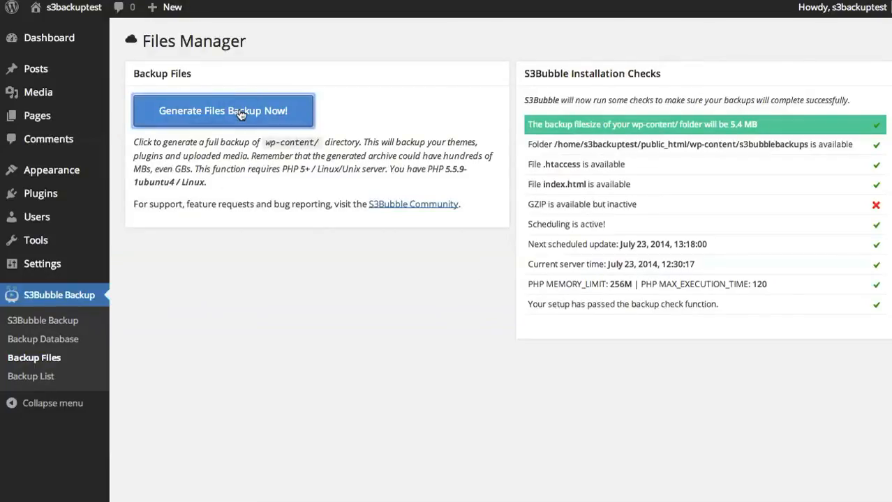
left_click(223, 110)
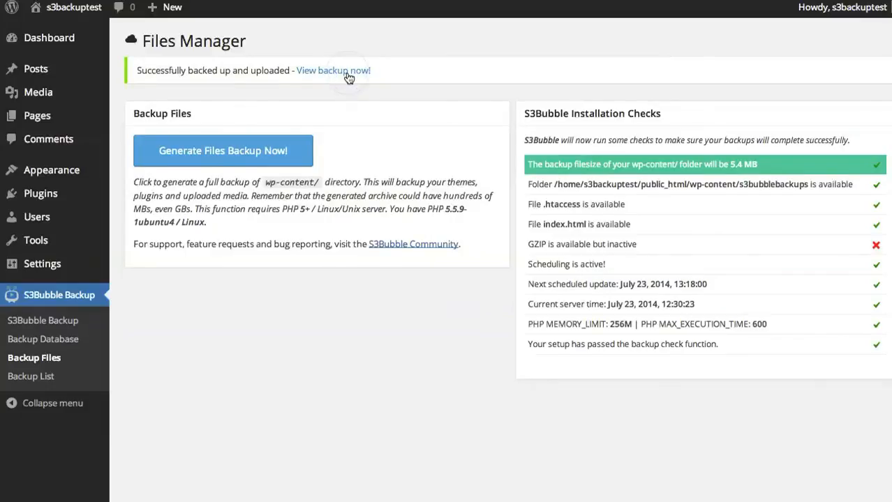
left_click(332, 70)
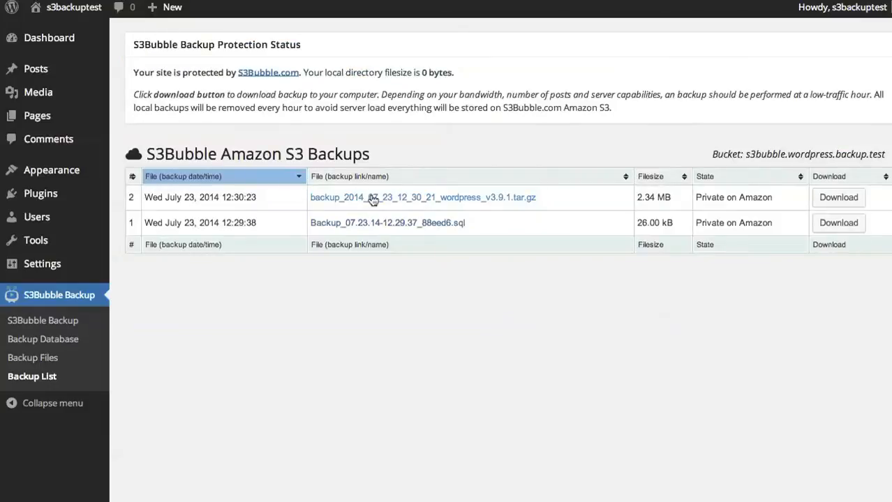
mouse_move(203, 187)
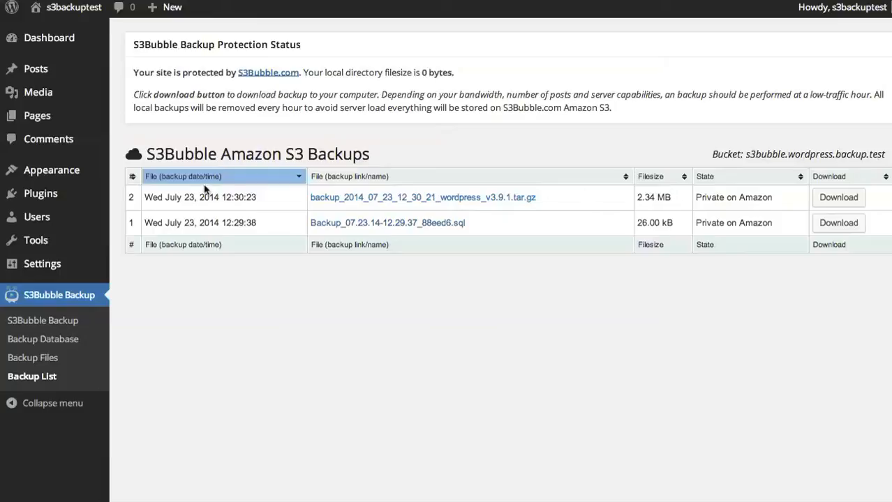
mouse_move(204, 180)
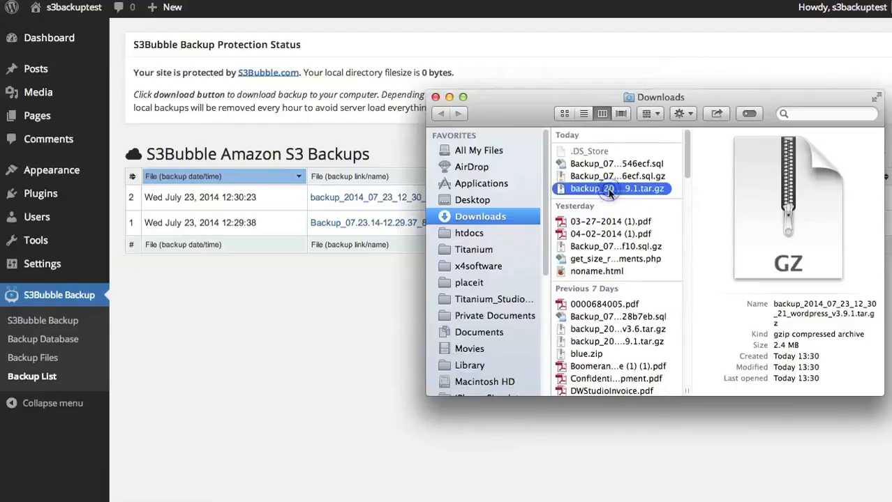
Browse the extracted wp-content's plugins, themes and uploads folders in Finder, then close the window
left_click(596, 201)
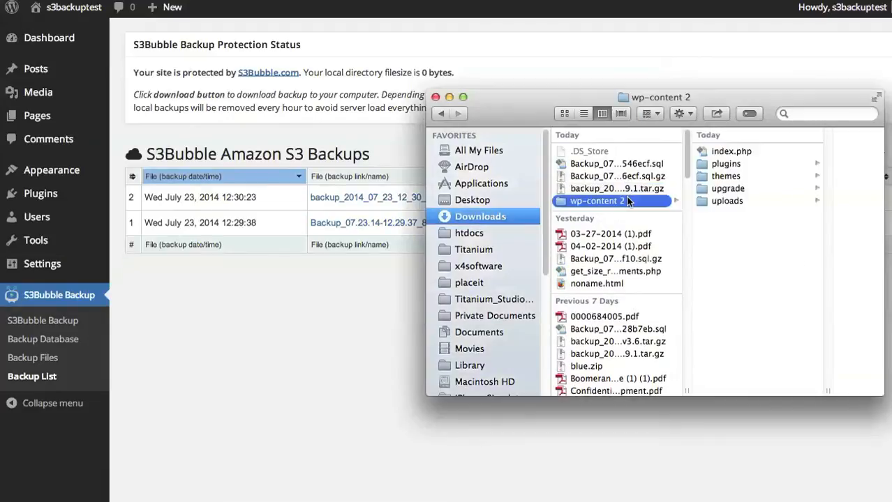
mouse_move(736, 170)
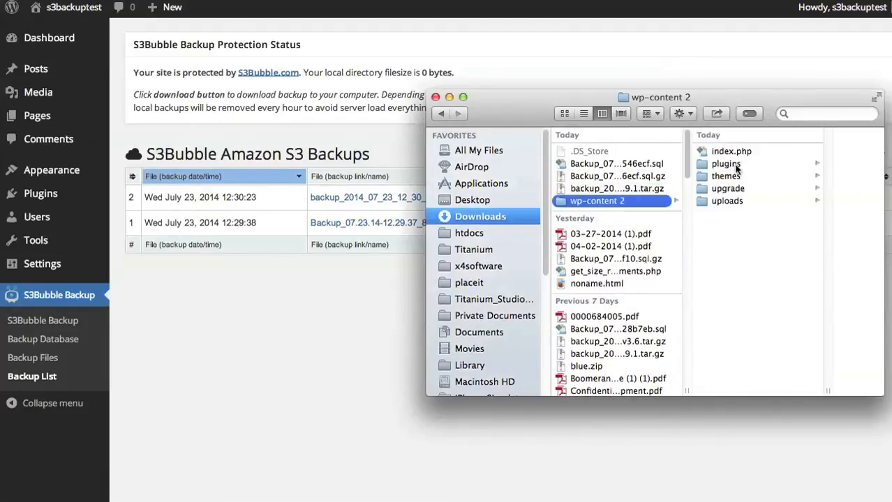
left_click(725, 176)
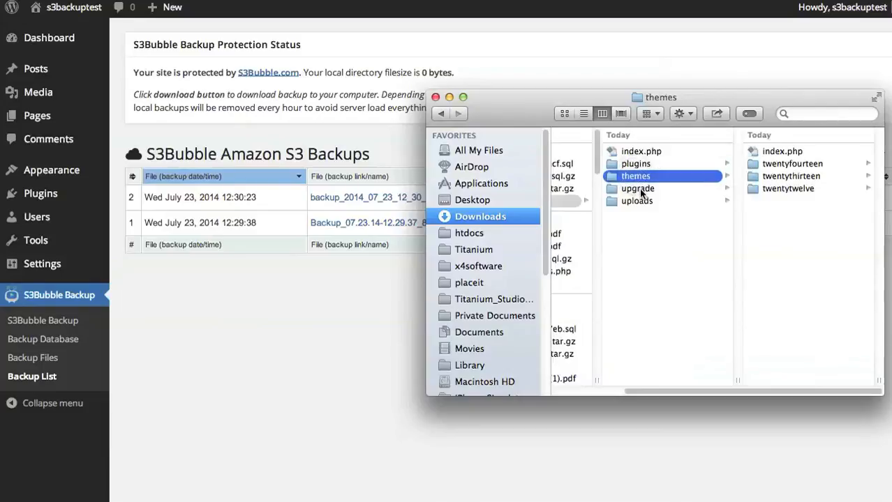
left_click(637, 200)
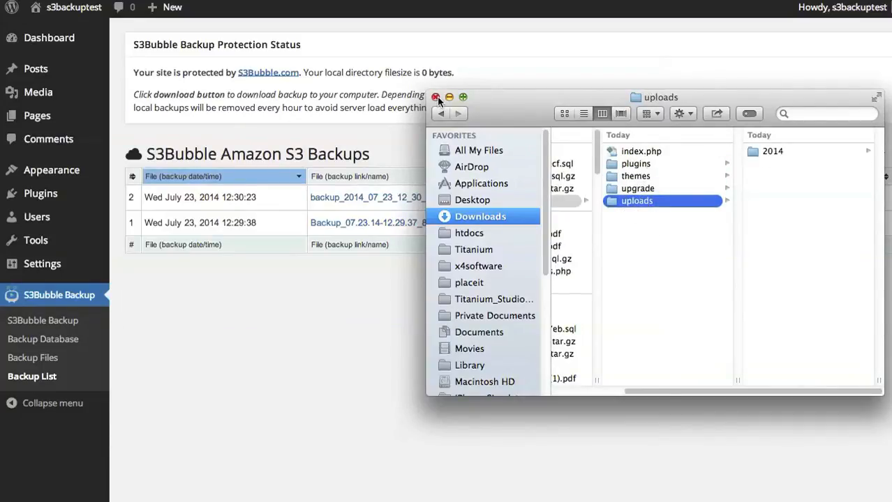
left_click(435, 98)
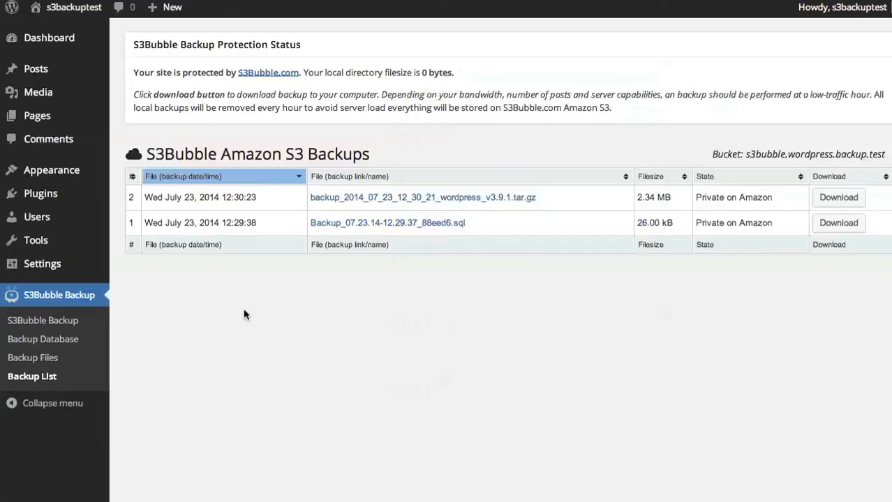
mouse_move(273, 347)
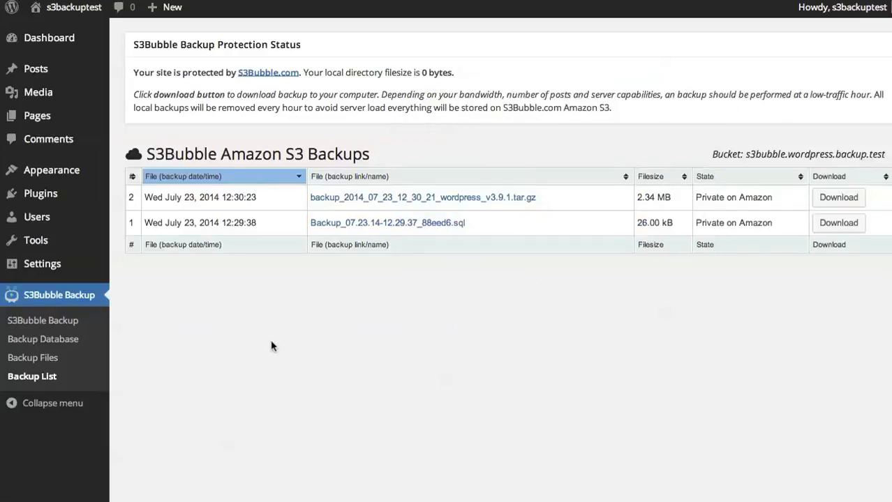
mouse_move(630, 283)
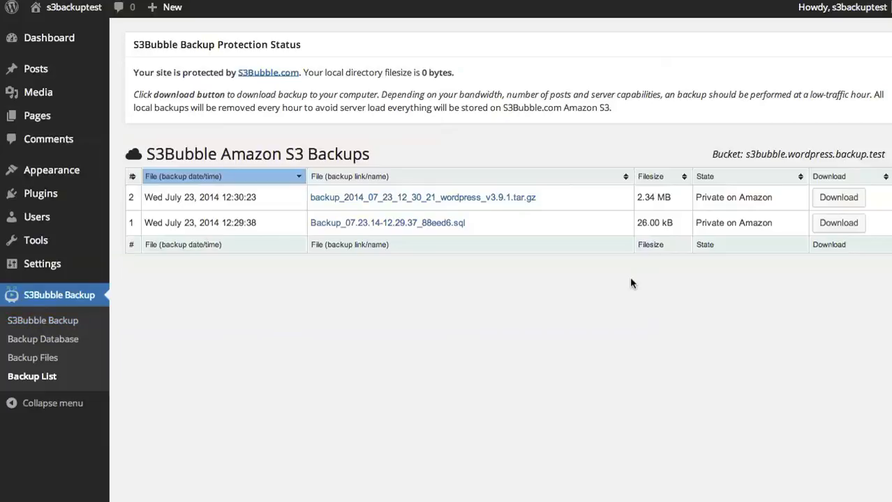
Revisit the S3Bubble Backup settings page, then return to the Backup List with both backups
left_click(43, 319)
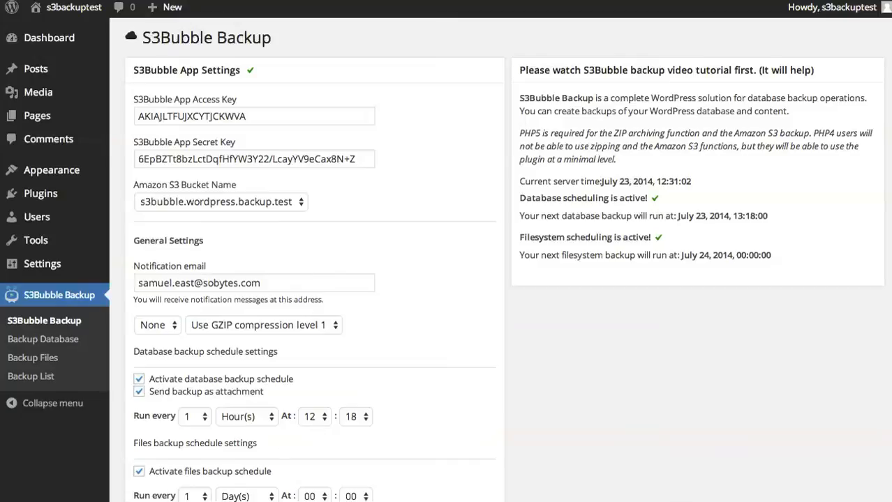
mouse_move(31, 377)
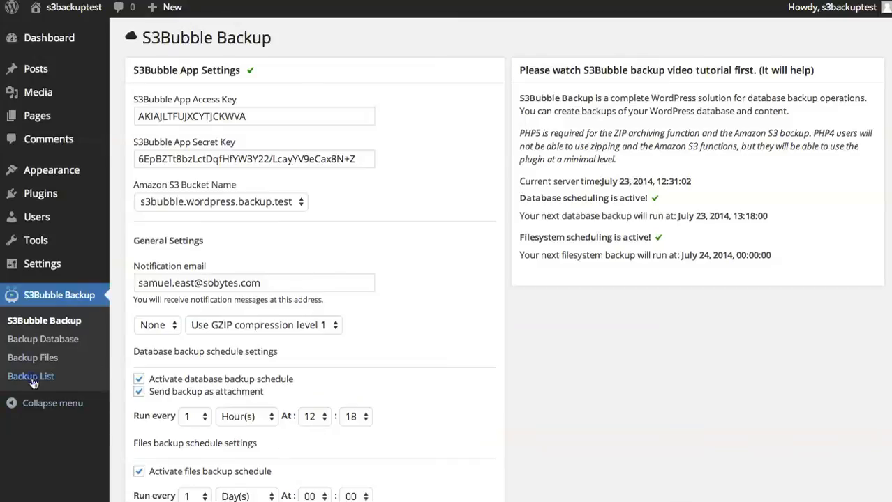
left_click(30, 377)
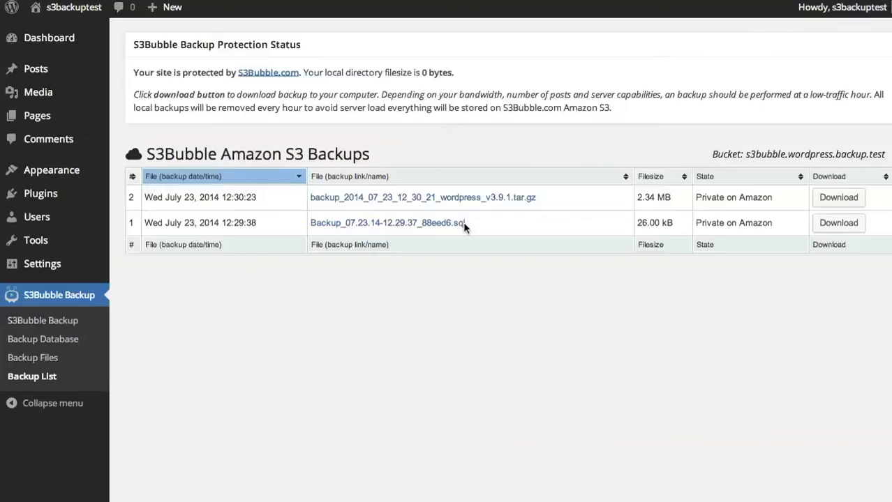
mouse_move(516, 234)
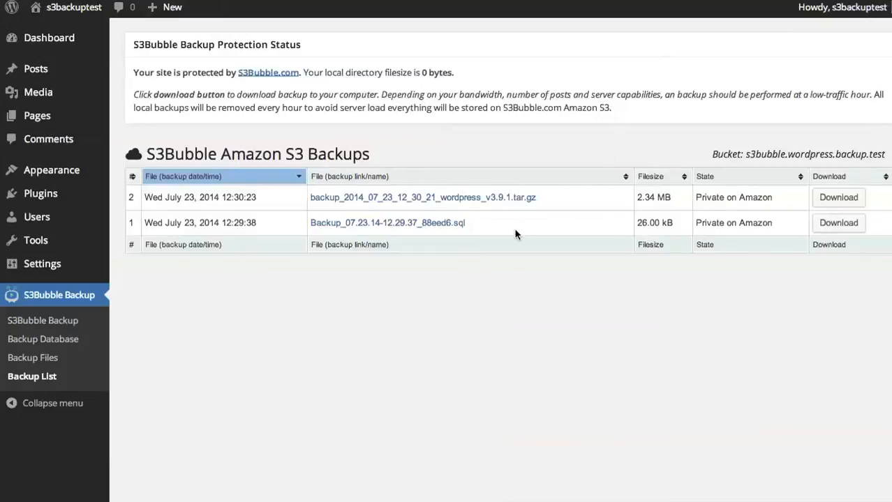
mouse_move(445, 226)
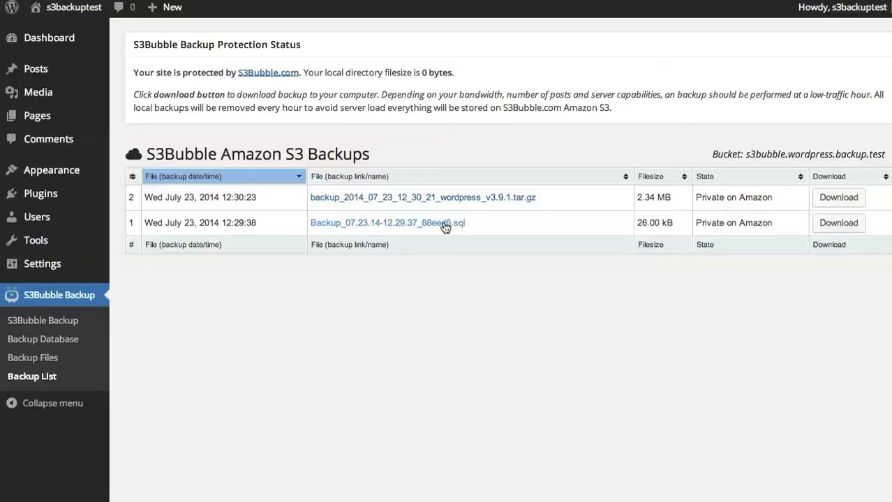
mouse_move(551, 257)
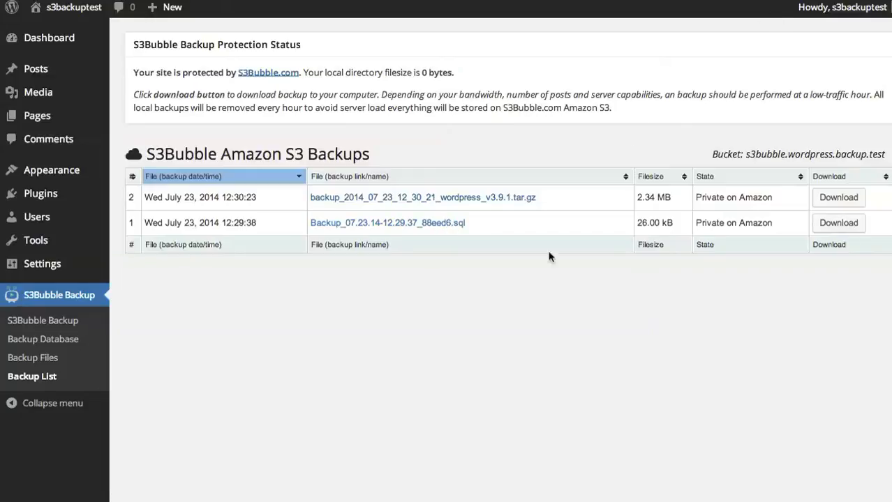
mouse_move(33, 357)
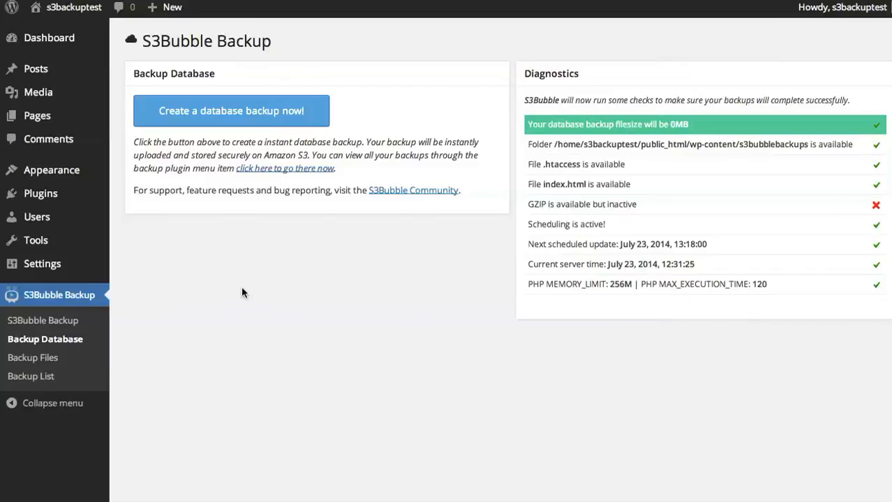
mouse_move(249, 301)
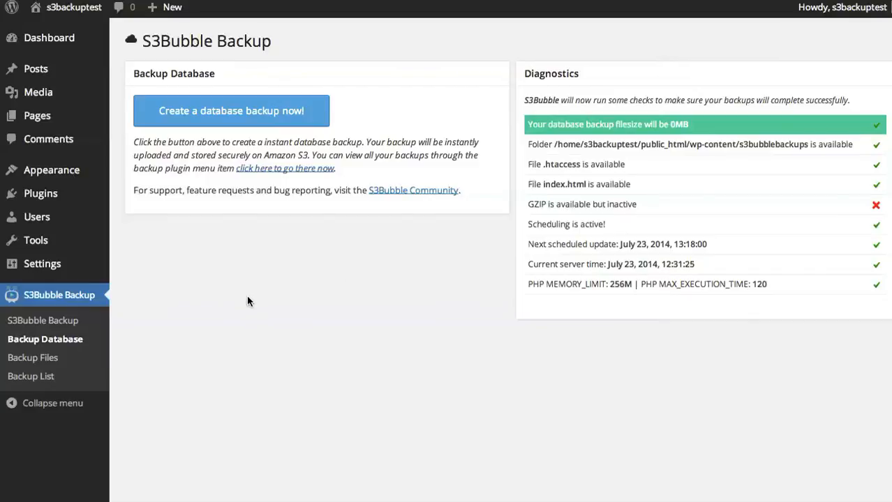
mouse_move(165, 295)
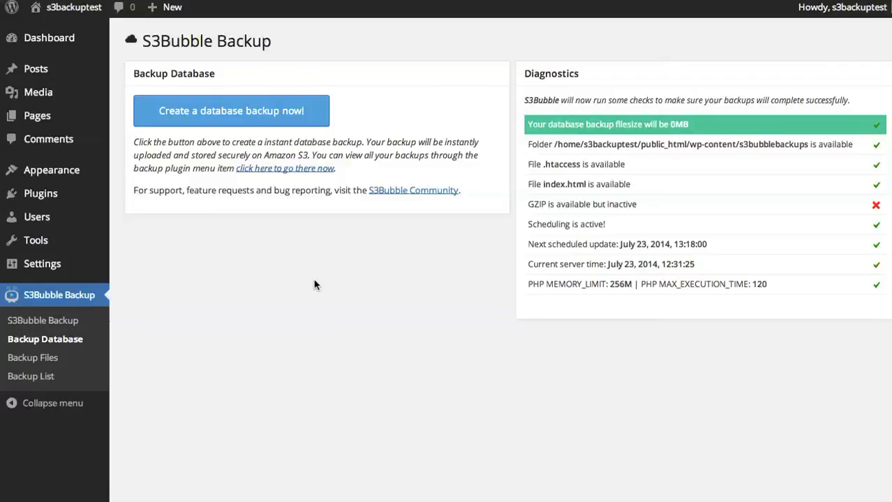
mouse_move(201, 84)
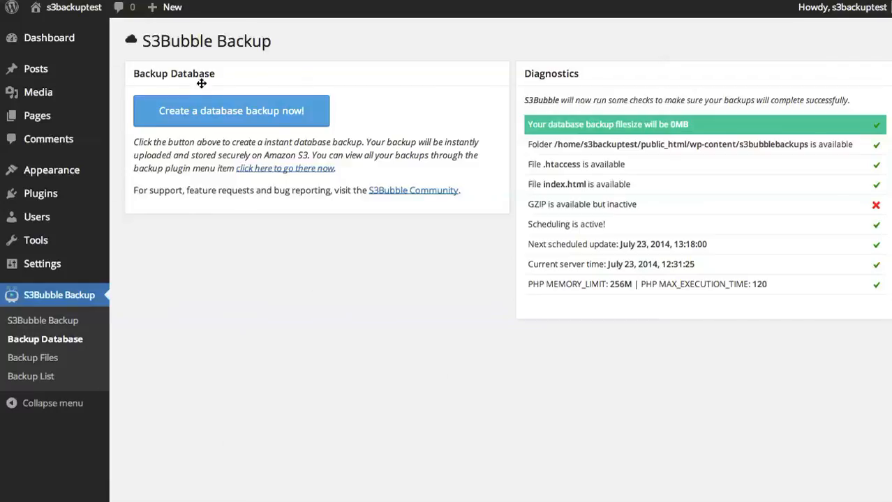
mouse_move(355, 301)
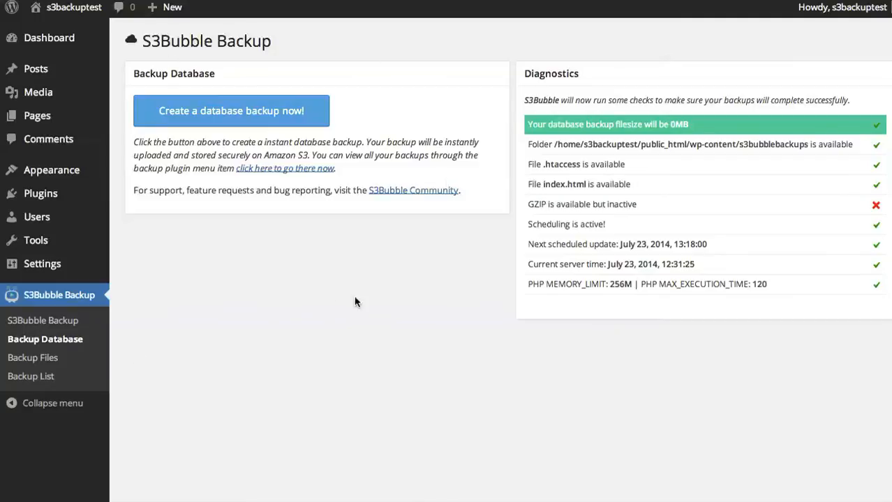
mouse_move(480, 307)
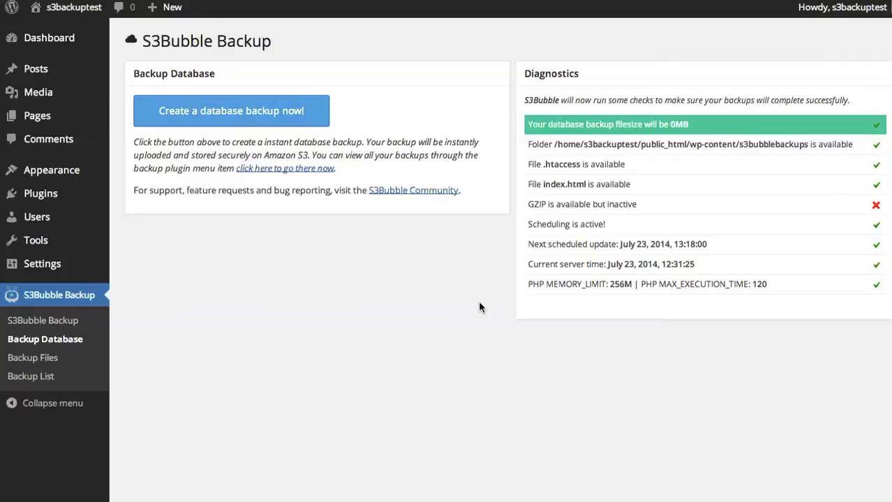
mouse_move(351, 304)
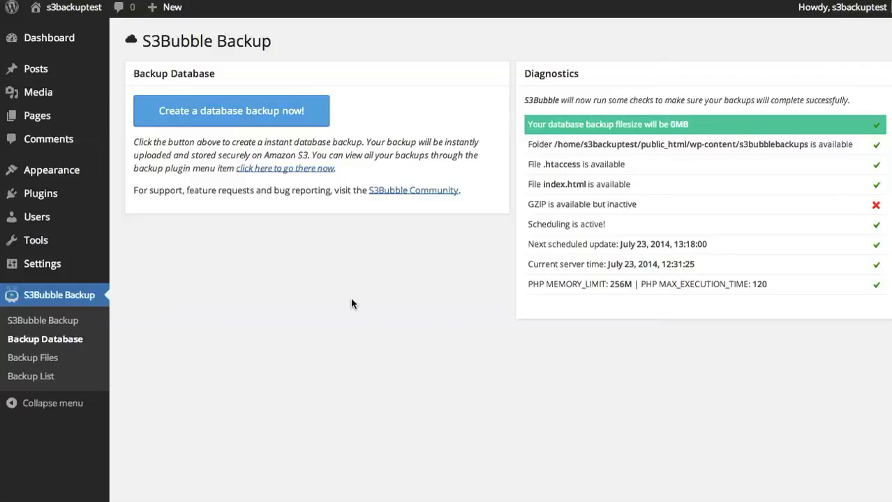